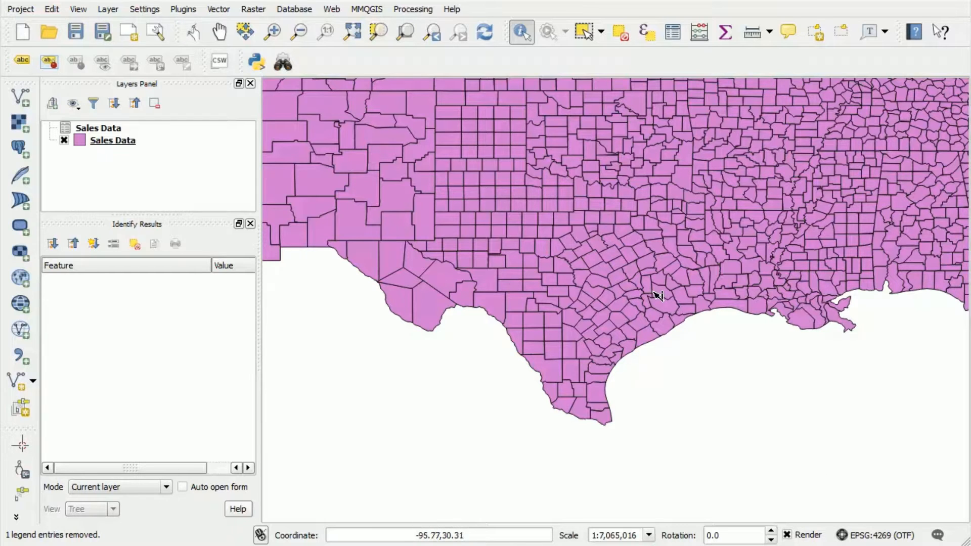
{"action": "mouse_move", "coordinate": [118, 146]}
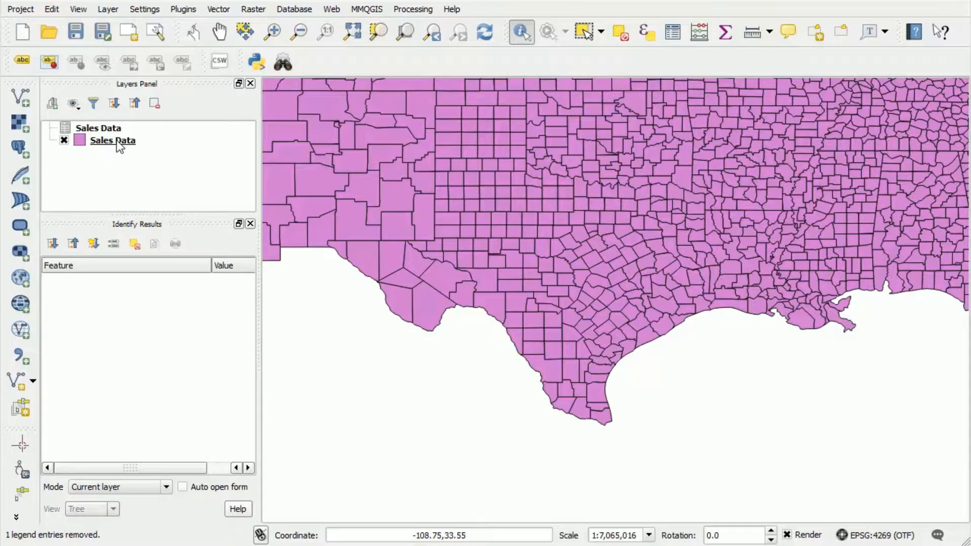
- Open the Sales Data attribute table and turn on editing
{"action": "right_click", "coordinate": [113, 140]}
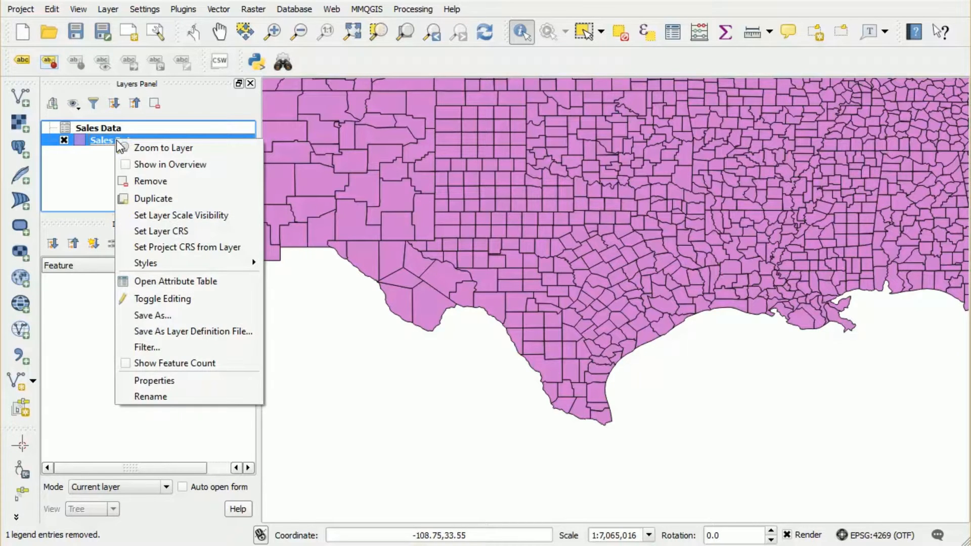
{"action": "left_click", "coordinate": [176, 281]}
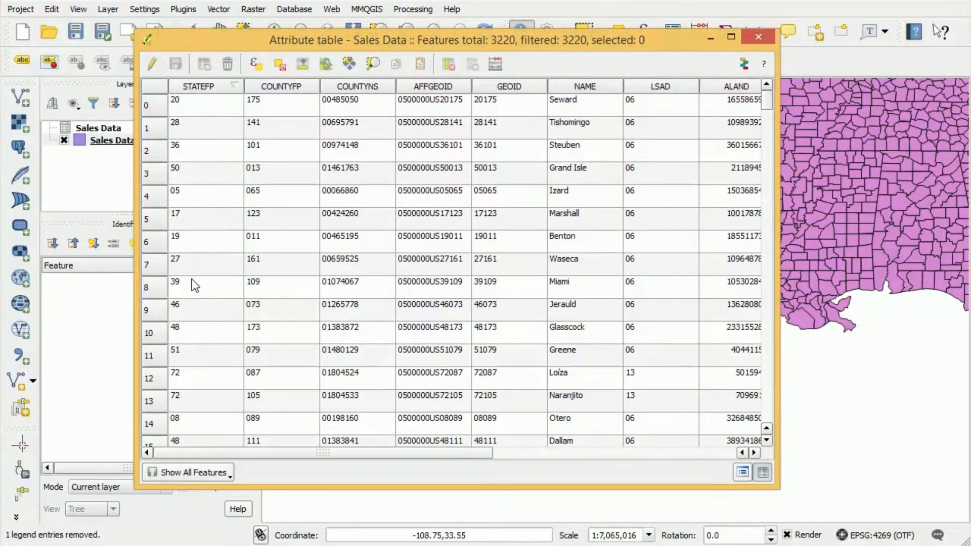
{"action": "mouse_move", "coordinate": [342, 424]}
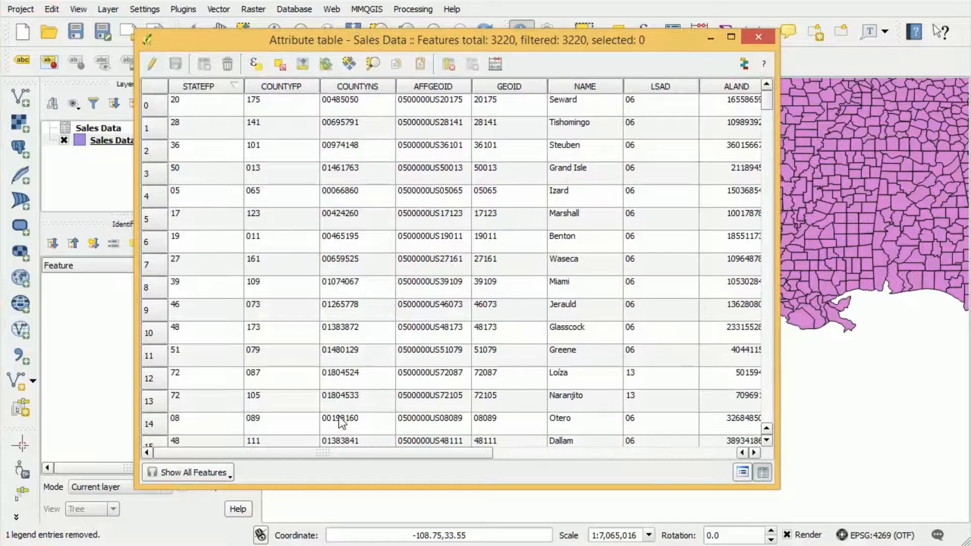
{"action": "left_click_drag", "start_coordinate": [322, 453], "coordinate": [558, 453]}
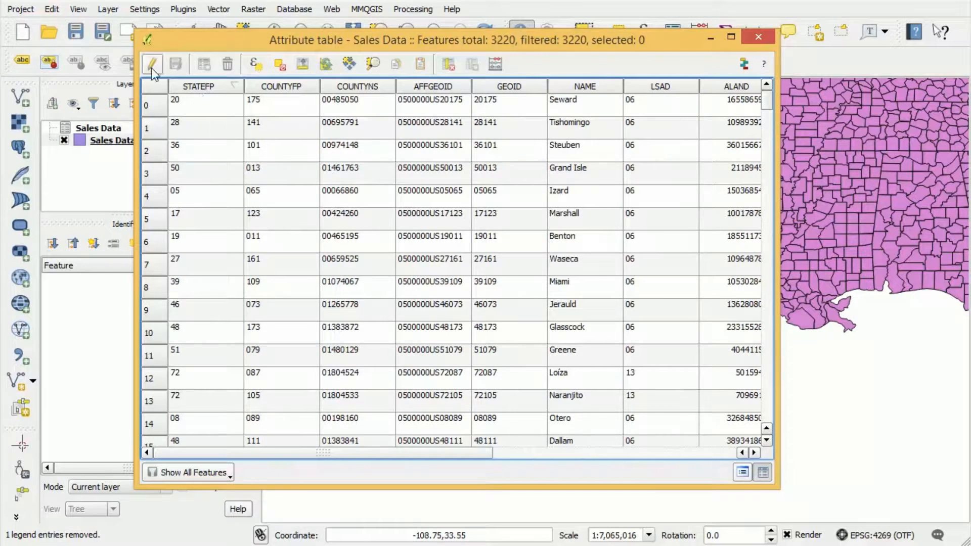
{"action": "left_click", "coordinate": [152, 63]}
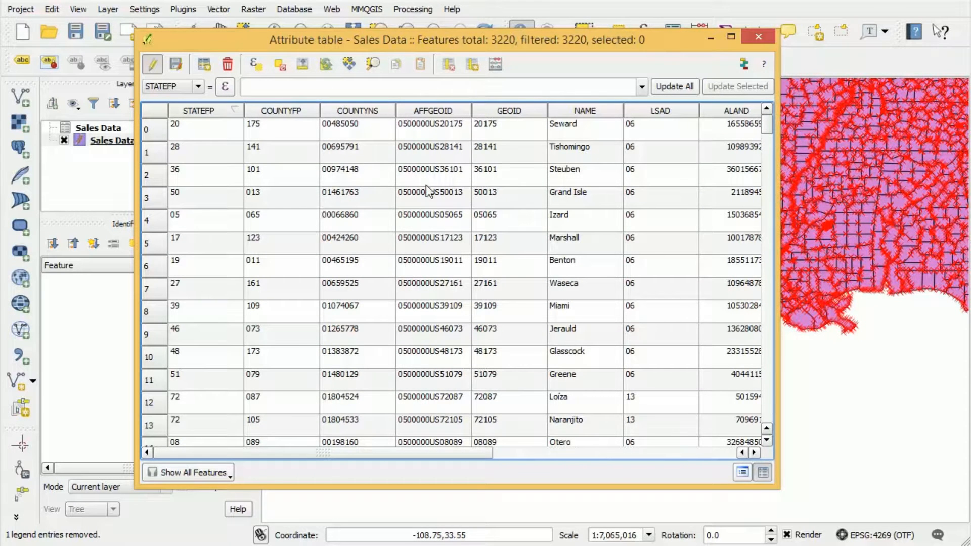
{"action": "mouse_move", "coordinate": [448, 64]}
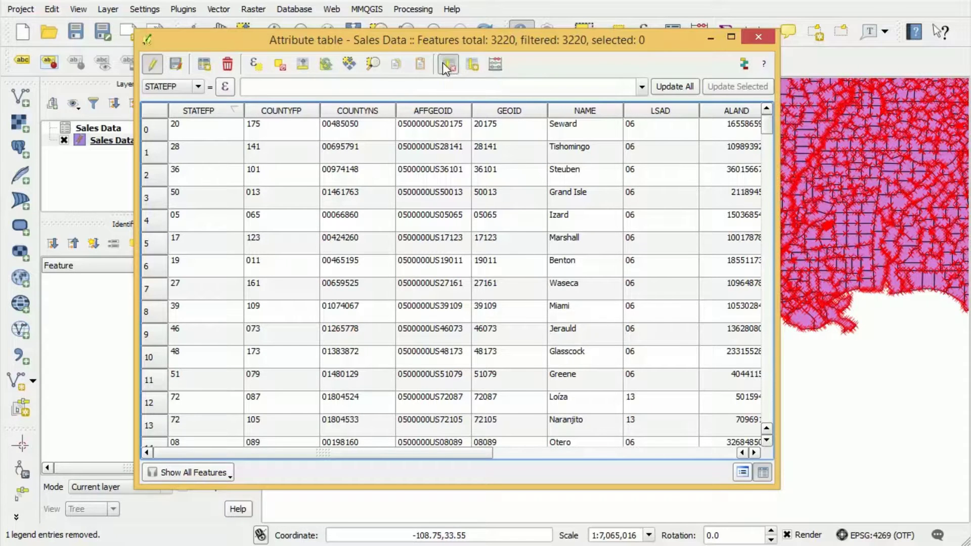
- Delete the STATEFP, COUNTYFP, COUNTYNS, AFFGEOID, LSAD, ALAND and AWATER fields
{"action": "left_click", "coordinate": [448, 65]}
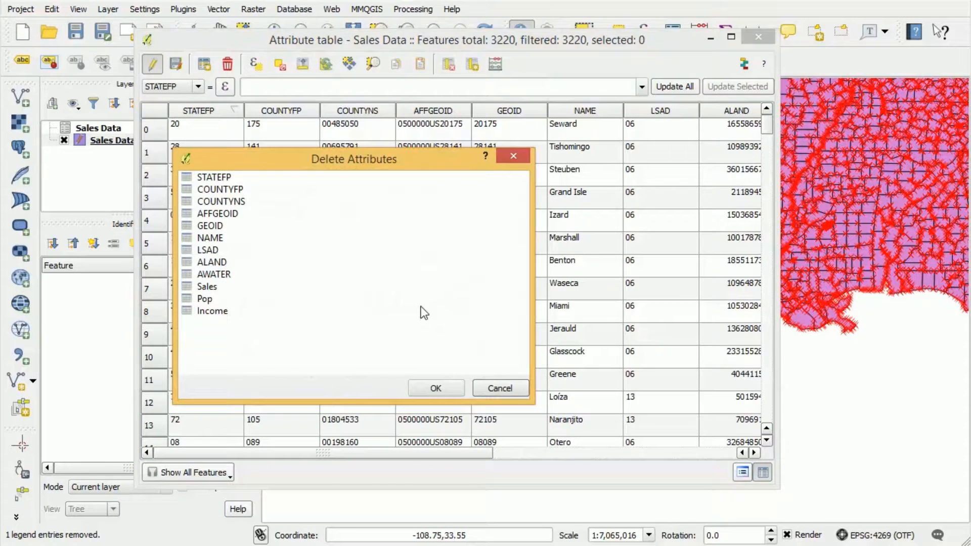
{"action": "mouse_move", "coordinate": [414, 311]}
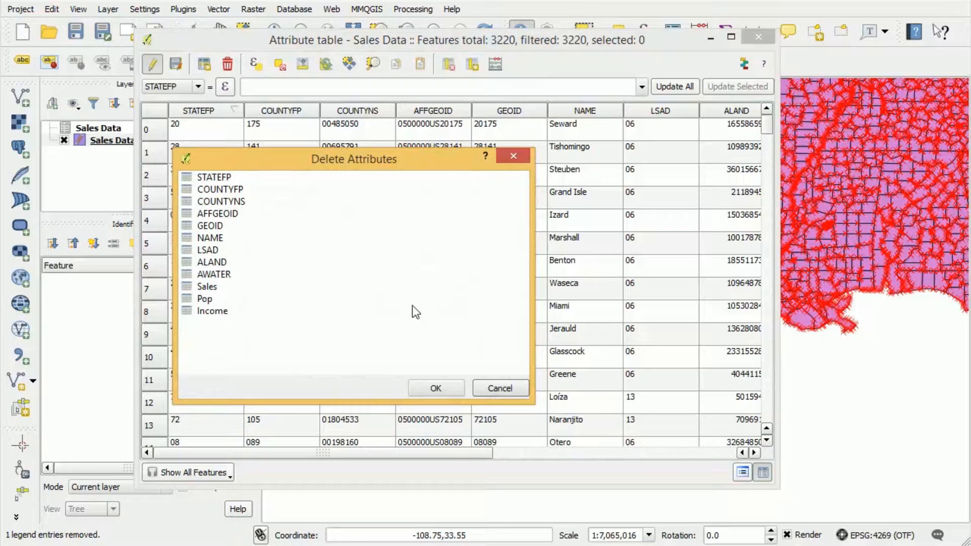
{"action": "mouse_move", "coordinate": [344, 275]}
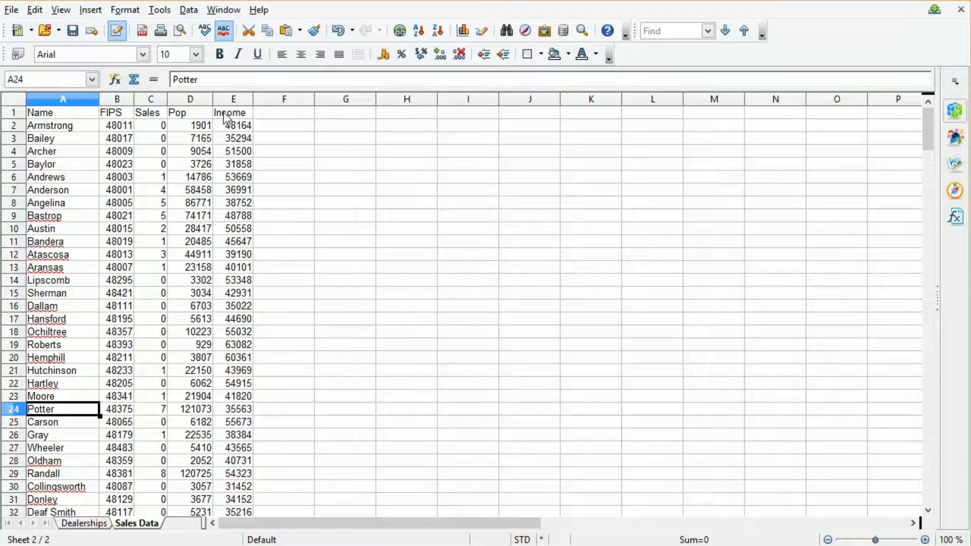
{"action": "mouse_move", "coordinate": [147, 161]}
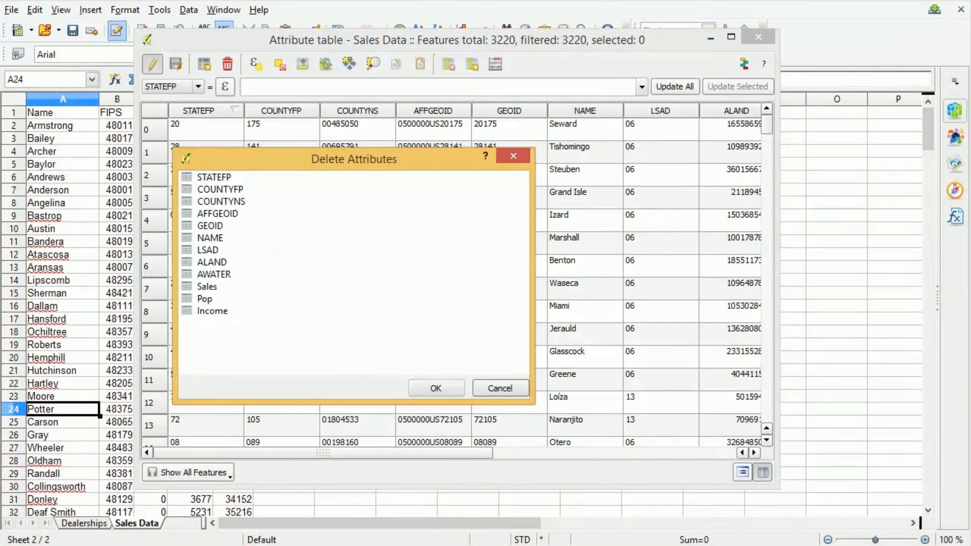
{"action": "mouse_move", "coordinate": [215, 182]}
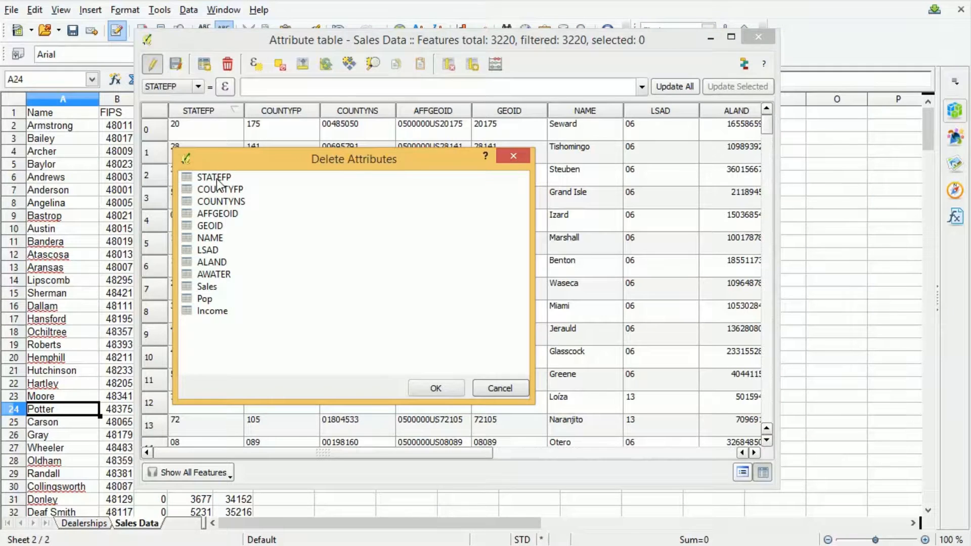
{"action": "left_click", "coordinate": [214, 177]}
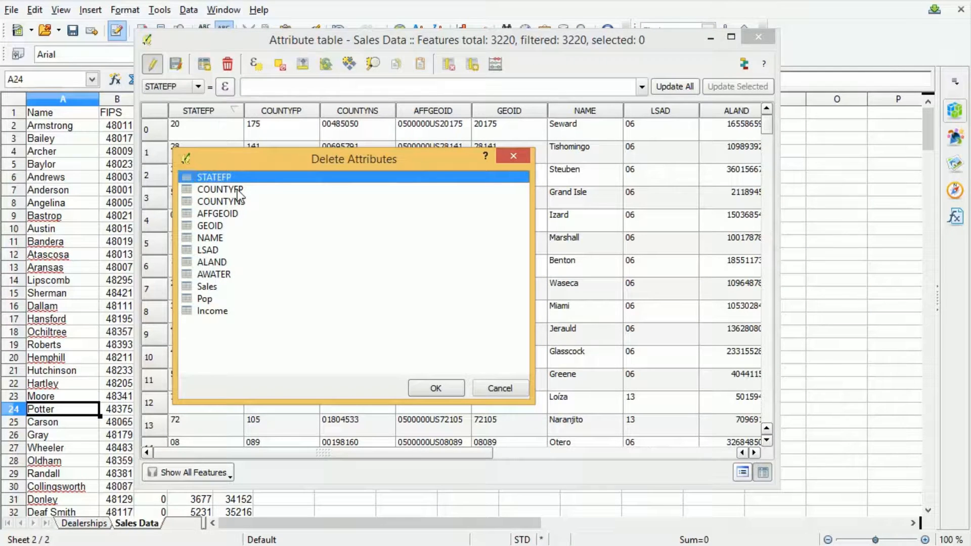
{"action": "left_click", "coordinate": [217, 214]}
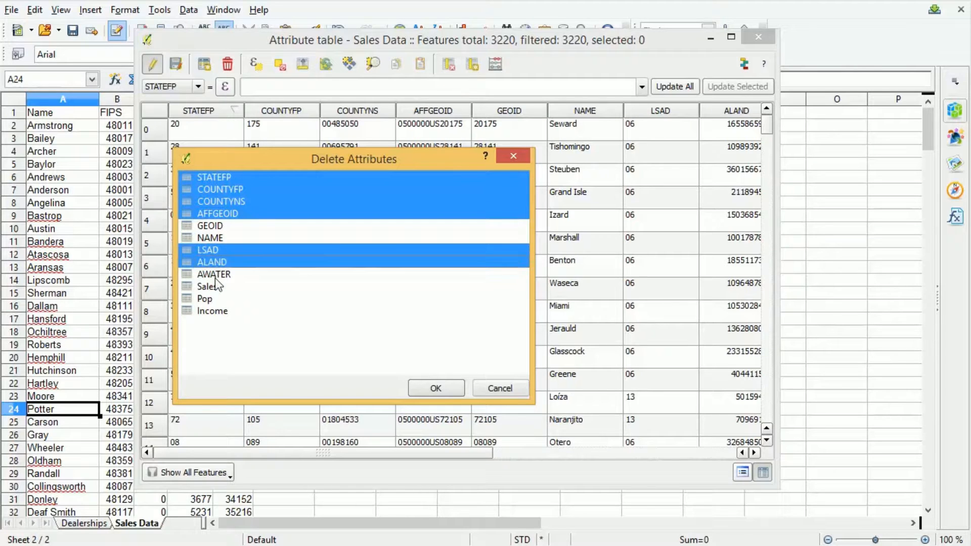
{"action": "left_click", "coordinate": [214, 274]}
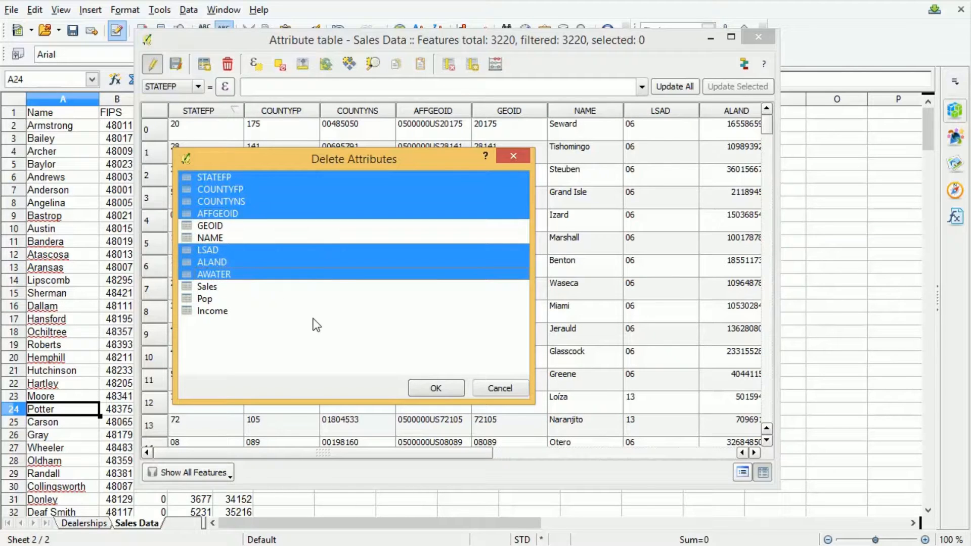
{"action": "left_click", "coordinate": [500, 388]}
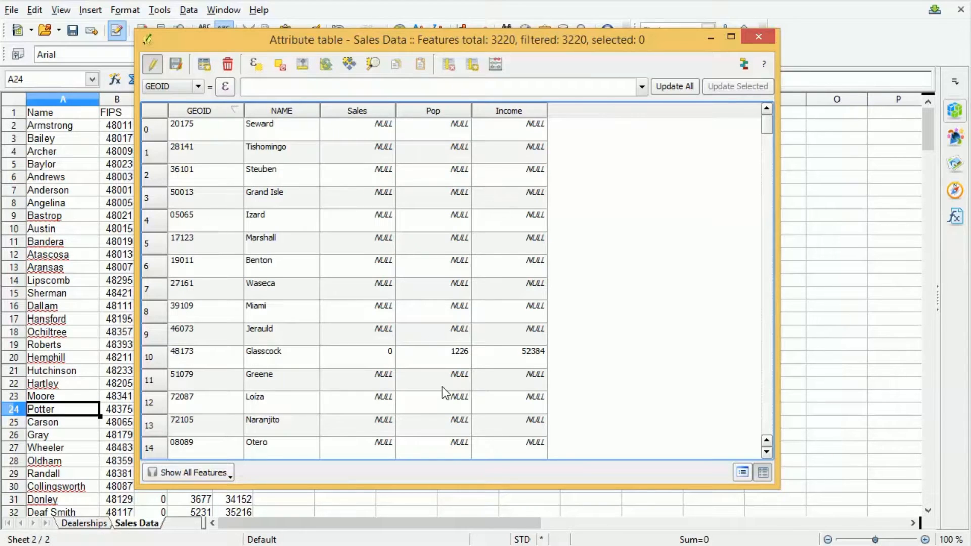
{"action": "mouse_move", "coordinate": [239, 159]}
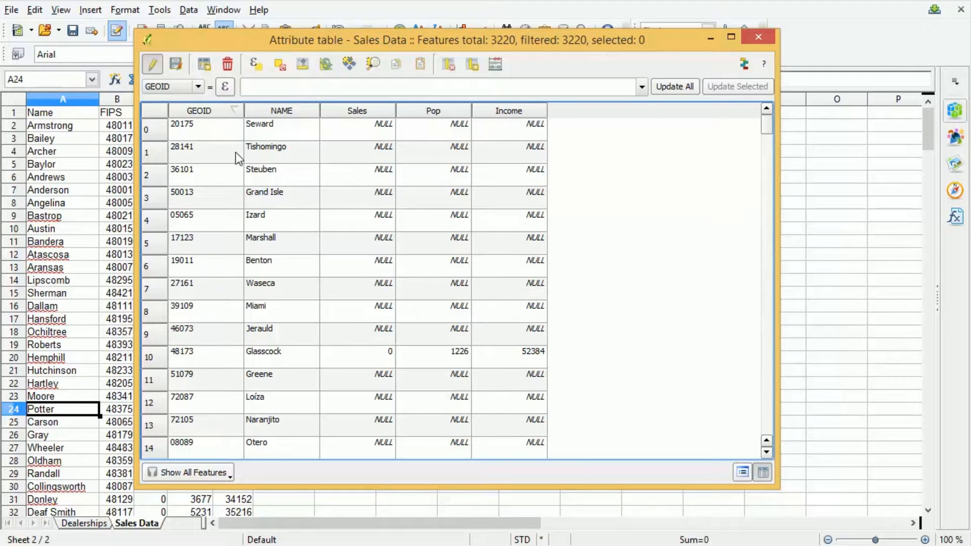
{"action": "mouse_move", "coordinate": [161, 71]}
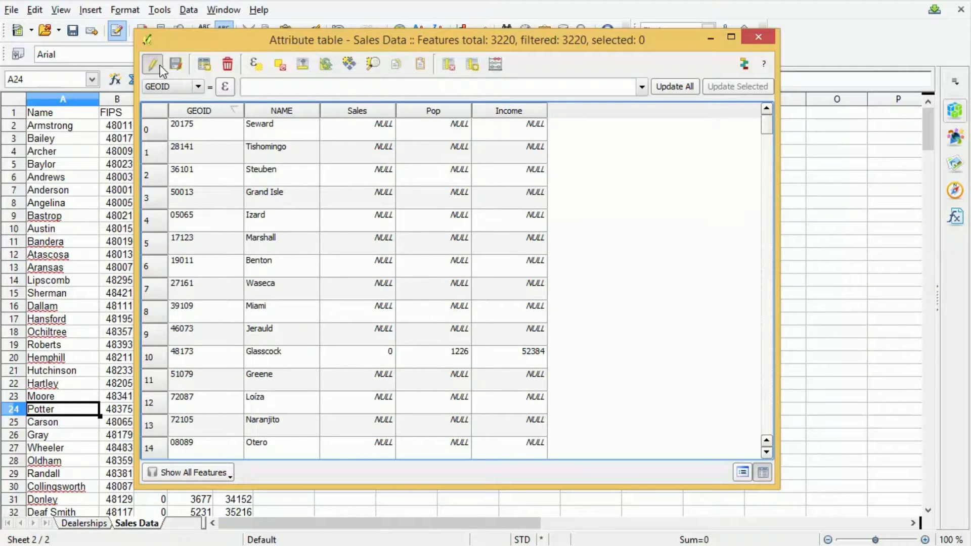
- End editing, save the field deletions, and close the attribute table
{"action": "left_click", "coordinate": [152, 64]}
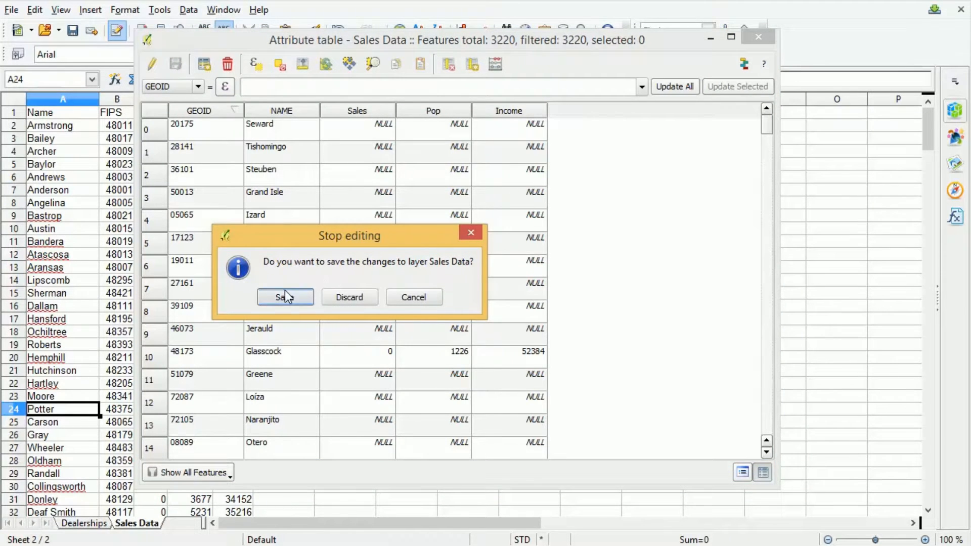
{"action": "left_click", "coordinate": [285, 297]}
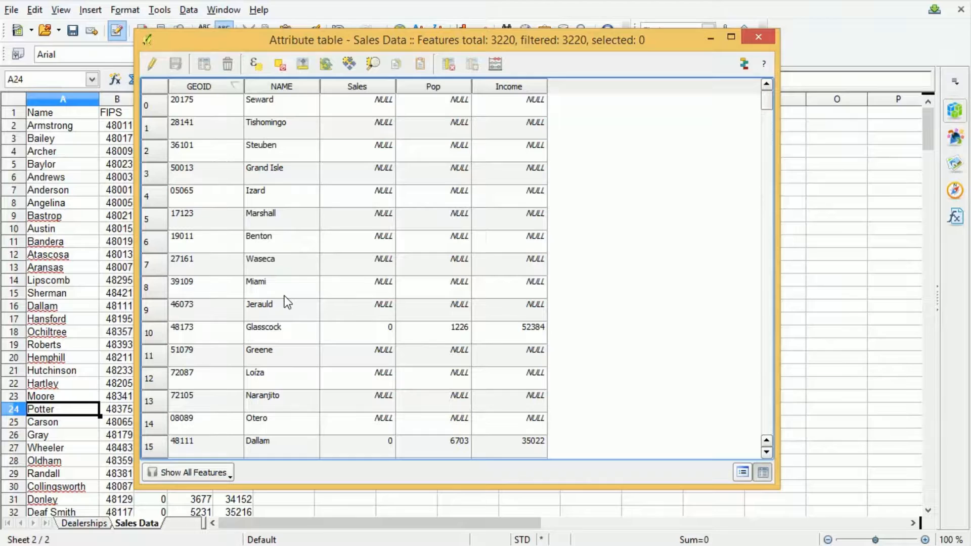
{"action": "mouse_move", "coordinate": [627, 82]}
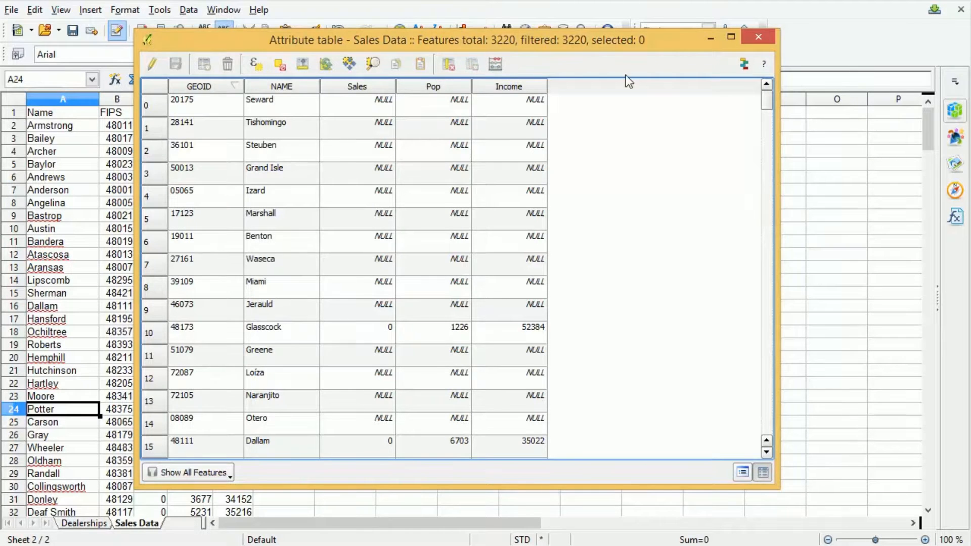
{"action": "left_click", "coordinate": [752, 37]}
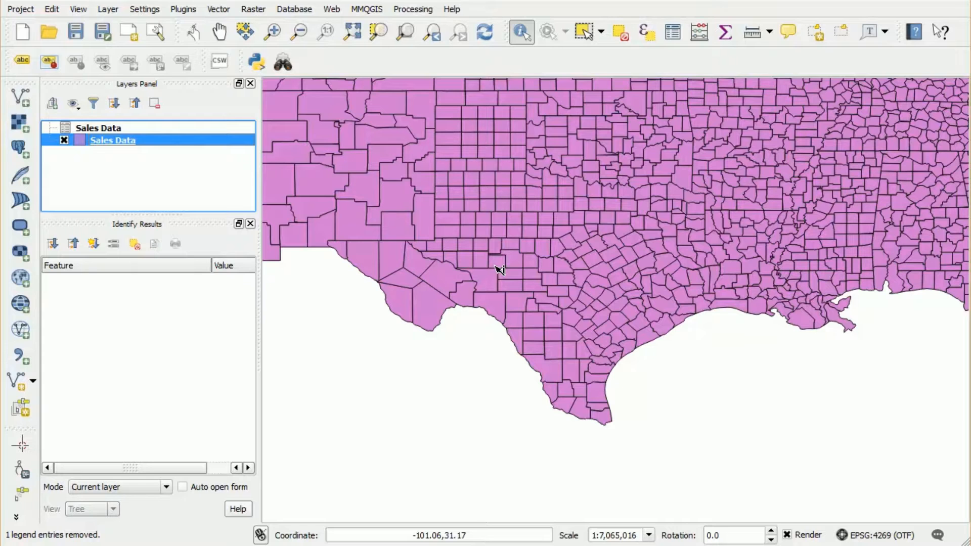
{"action": "mouse_move", "coordinate": [560, 286]}
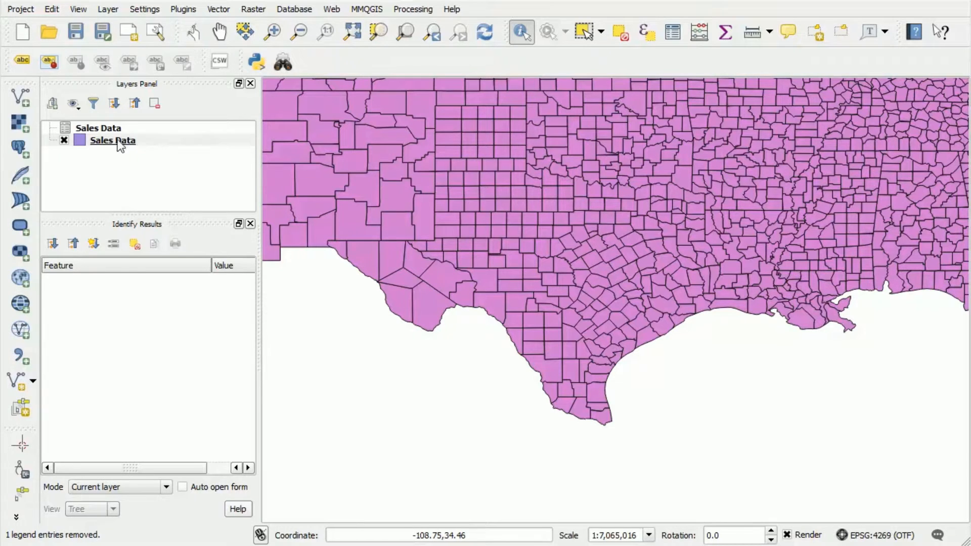
- Enable editing on Sales Data and sort its table by Sales, highest first
{"action": "left_click", "coordinate": [112, 140]}
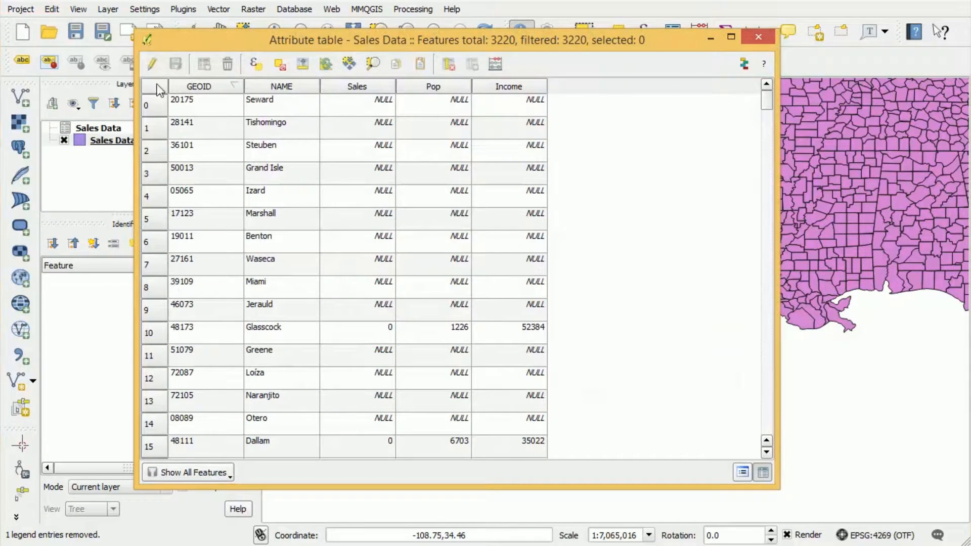
{"action": "left_click", "coordinate": [152, 64]}
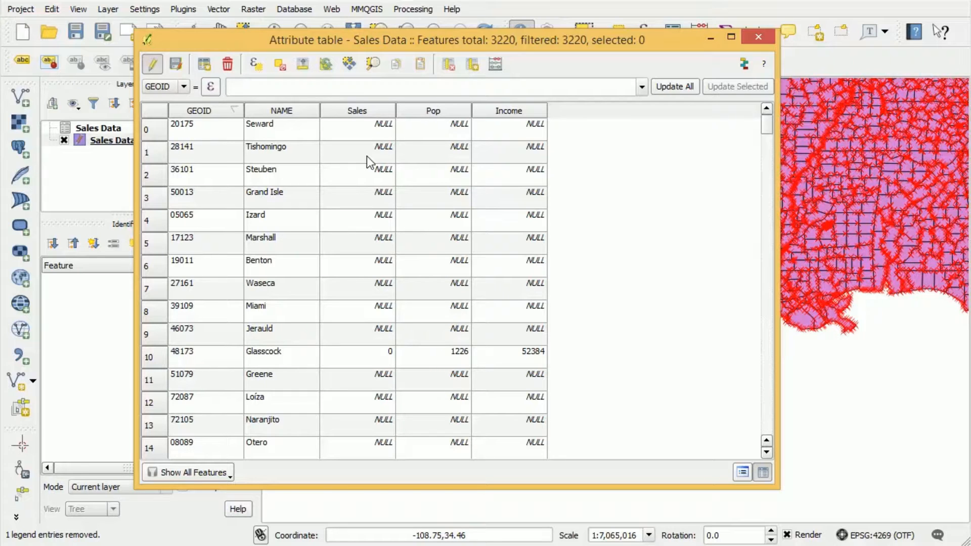
{"action": "mouse_move", "coordinate": [365, 111]}
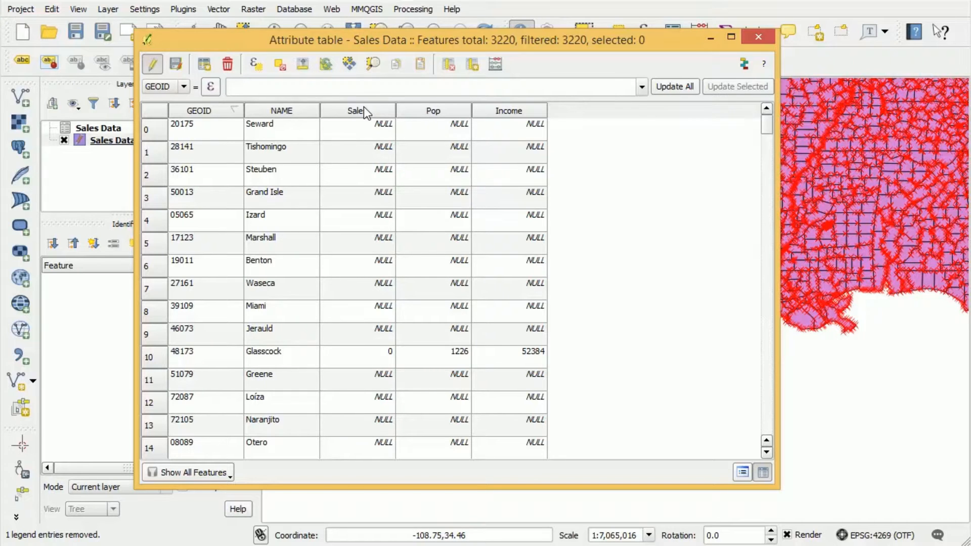
{"action": "left_click", "coordinate": [354, 110]}
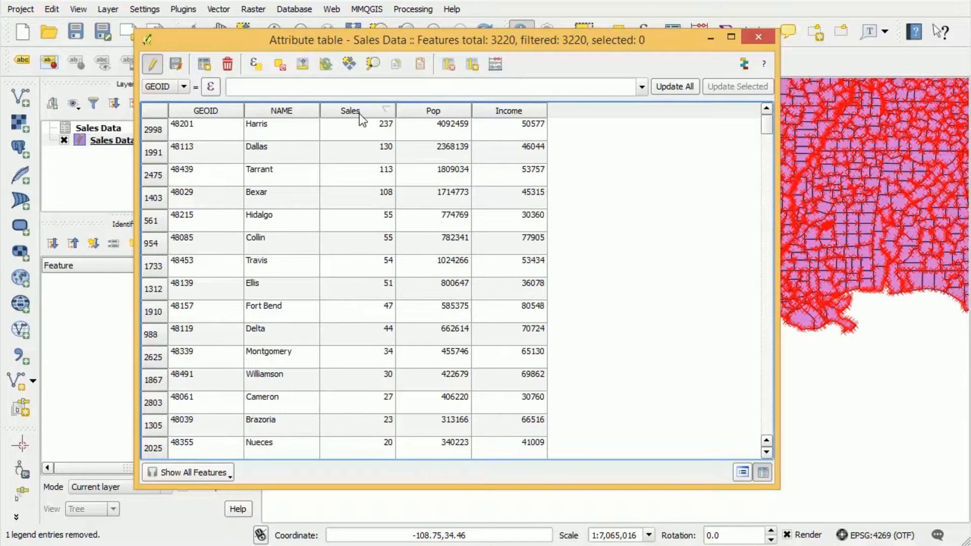
{"action": "scroll", "scroll_direction": "down", "scroll_amount": 3}
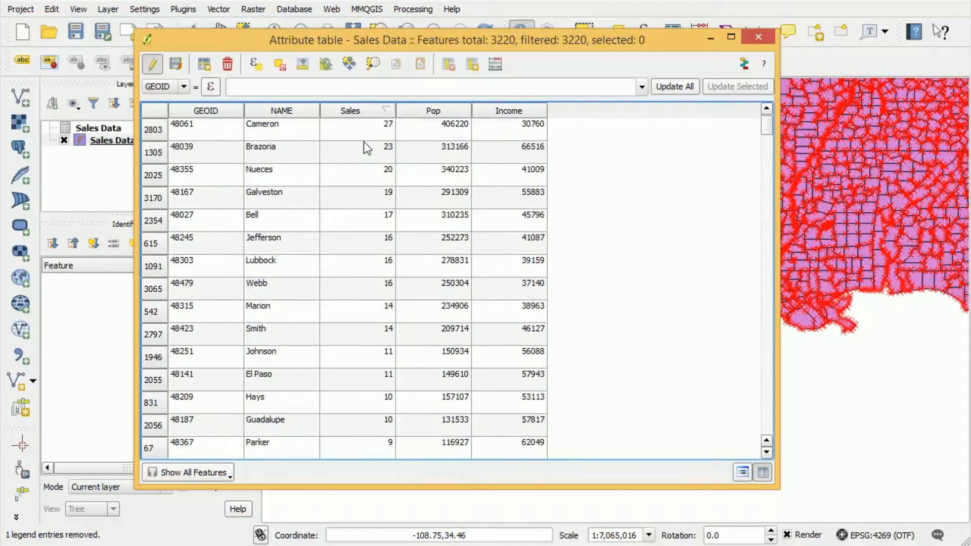
{"action": "scroll", "scroll_direction": "down", "scroll_amount": 3}
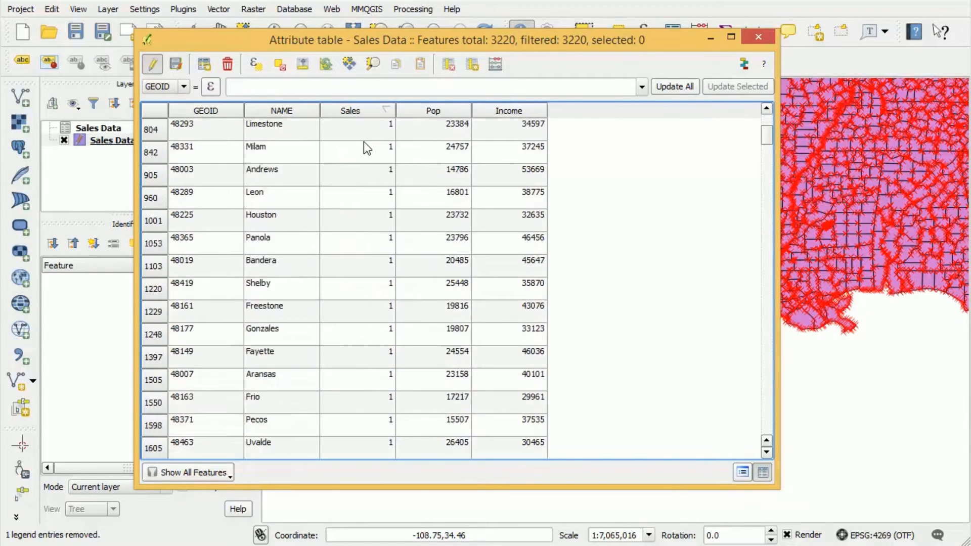
{"action": "scroll", "scroll_direction": "down", "scroll_amount": 3}
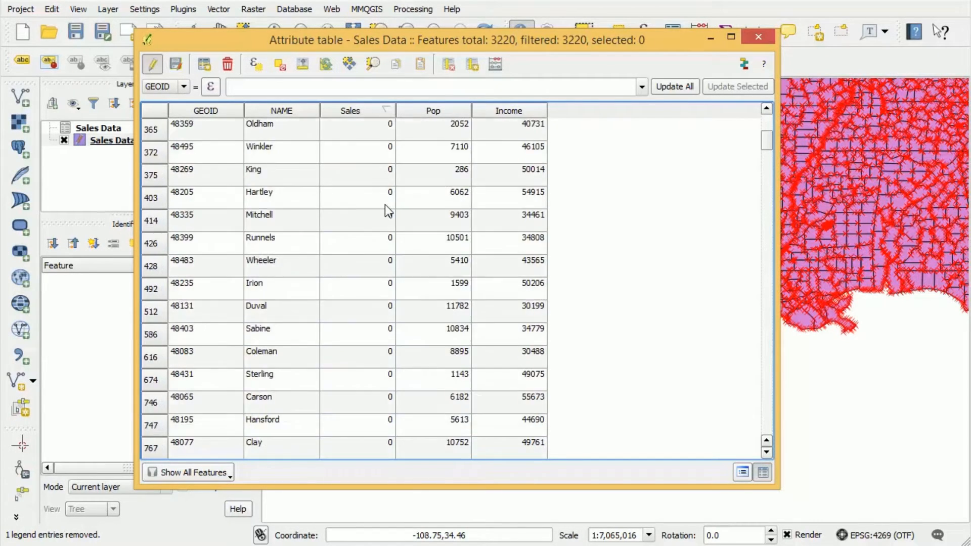
{"action": "left_click", "coordinate": [350, 110]}
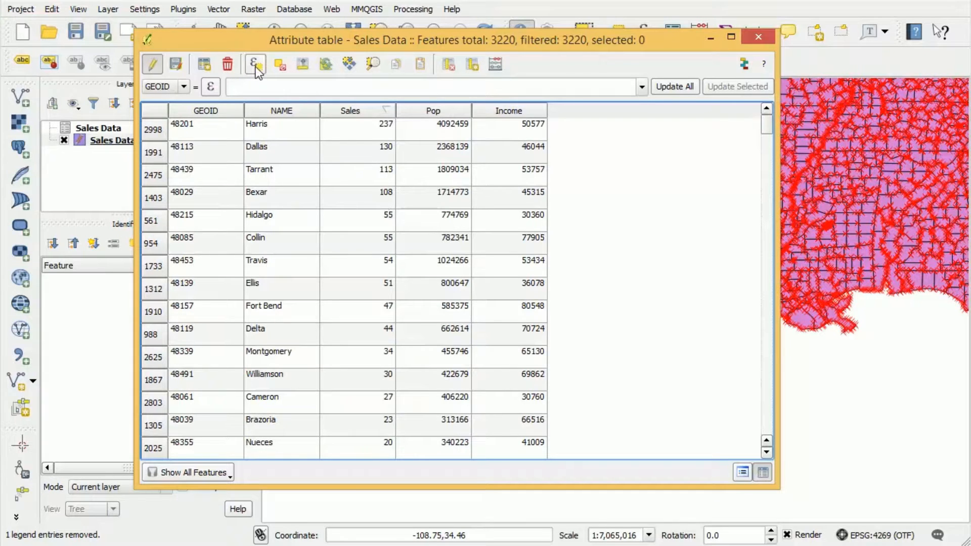
{"action": "mouse_move", "coordinate": [254, 66]}
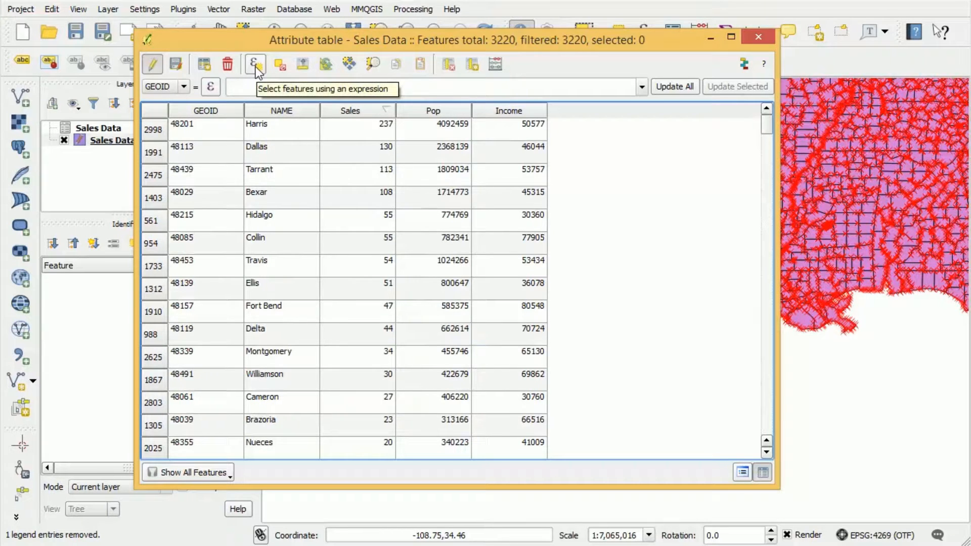
- Enter the select-by-expression query "Sales" IS NULL
{"action": "left_click", "coordinate": [253, 65]}
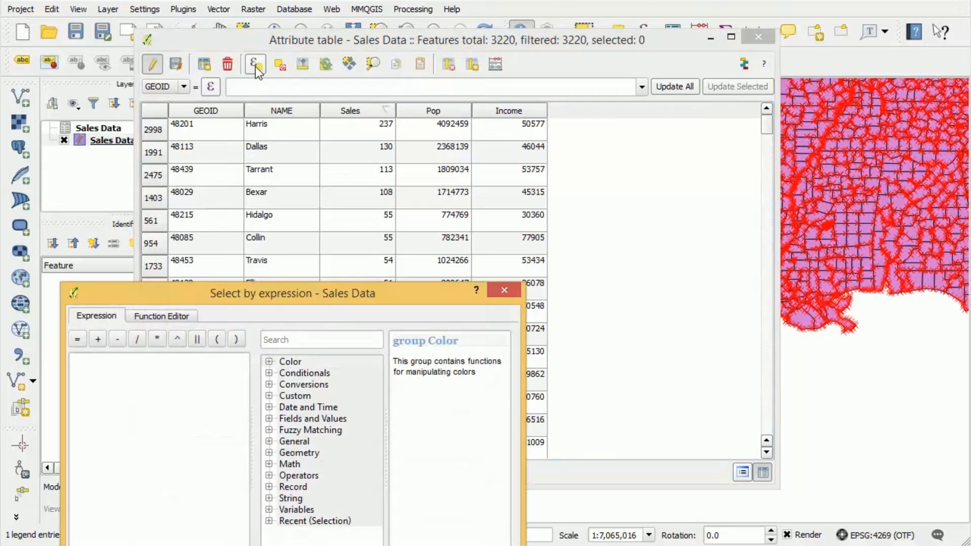
{"action": "left_click_drag", "start_coordinate": [292, 293], "coordinate": [364, 191]}
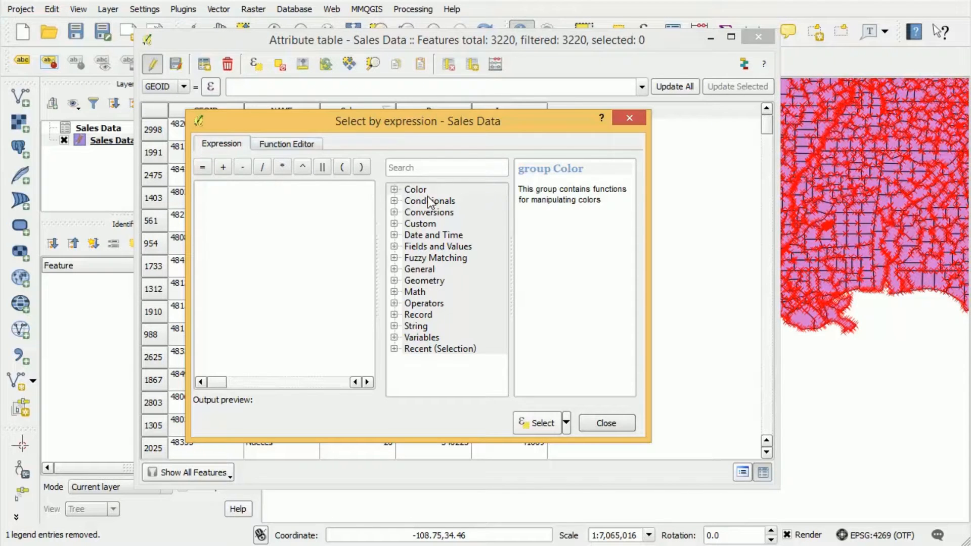
{"action": "mouse_move", "coordinate": [436, 357]}
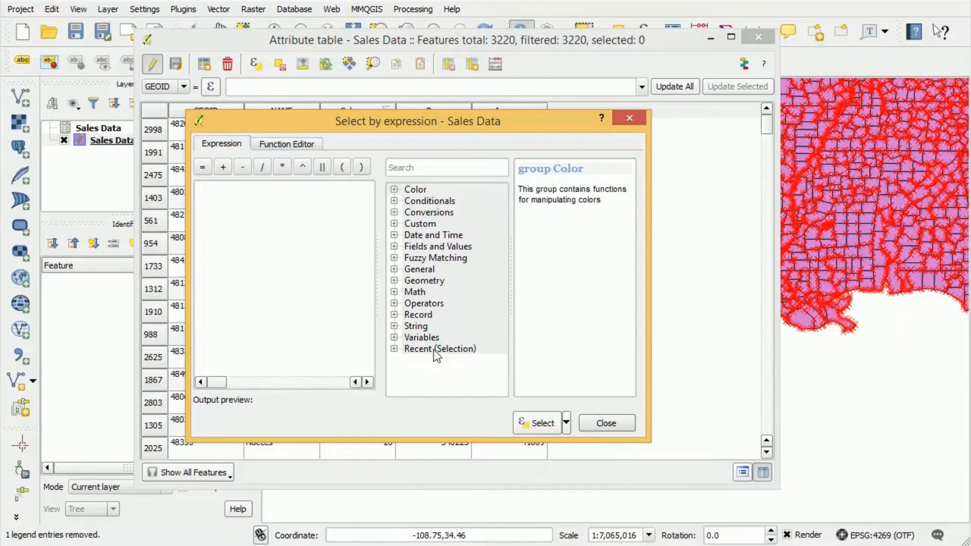
{"action": "mouse_move", "coordinate": [396, 256]}
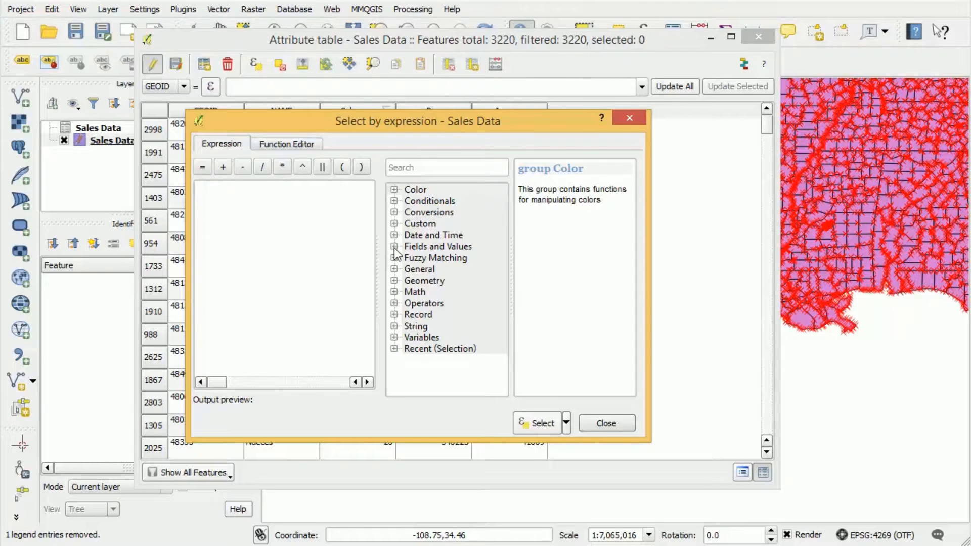
{"action": "left_click", "coordinate": [394, 247]}
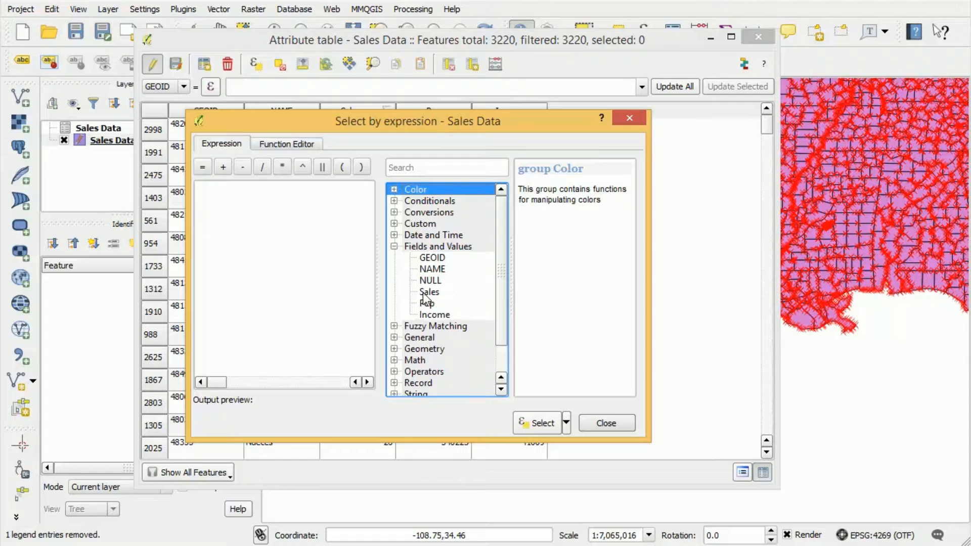
{"action": "double_click", "coordinate": [430, 292]}
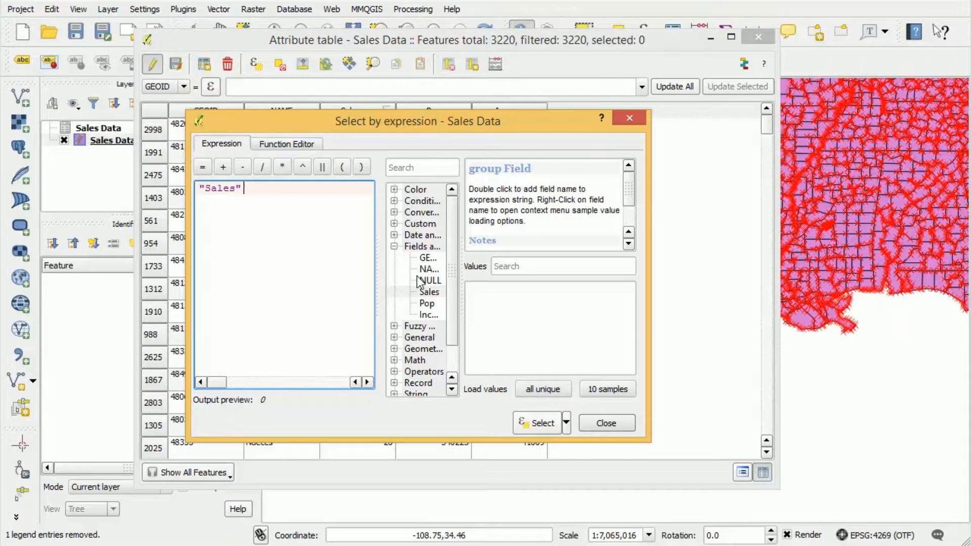
{"action": "type", "text": "IS"}
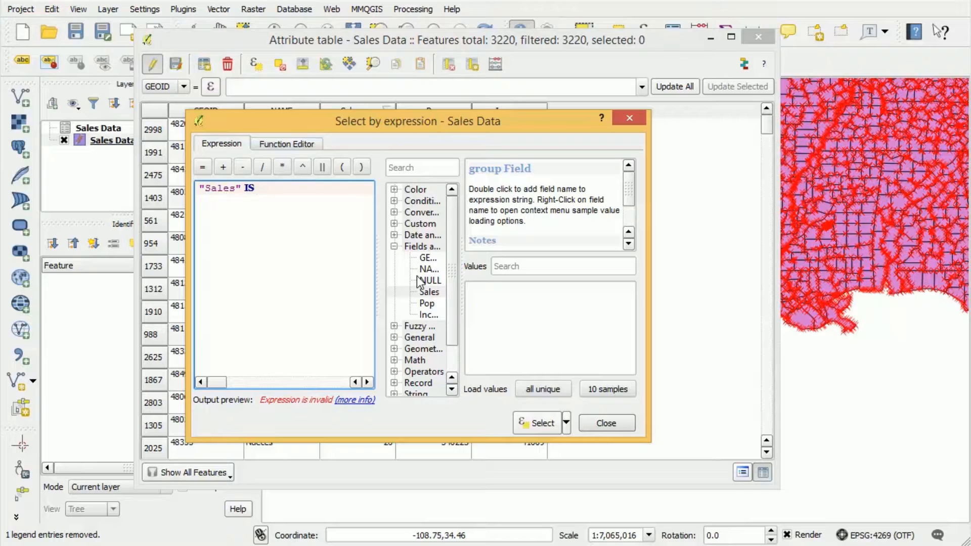
{"action": "type", "text": "NULL"}
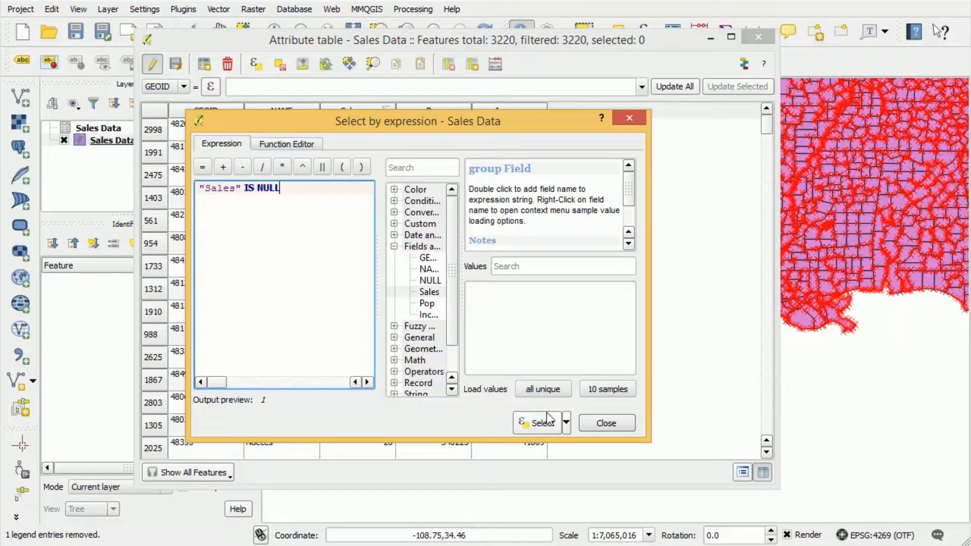
- Run the NULL Sales query to select 2,966 features and close the dialog
{"action": "left_click", "coordinate": [537, 423]}
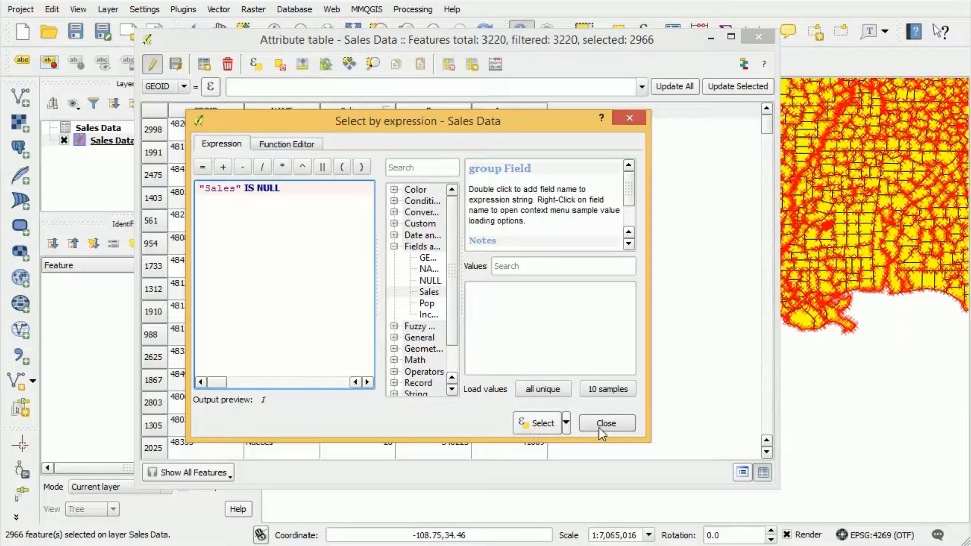
{"action": "left_click", "coordinate": [607, 422]}
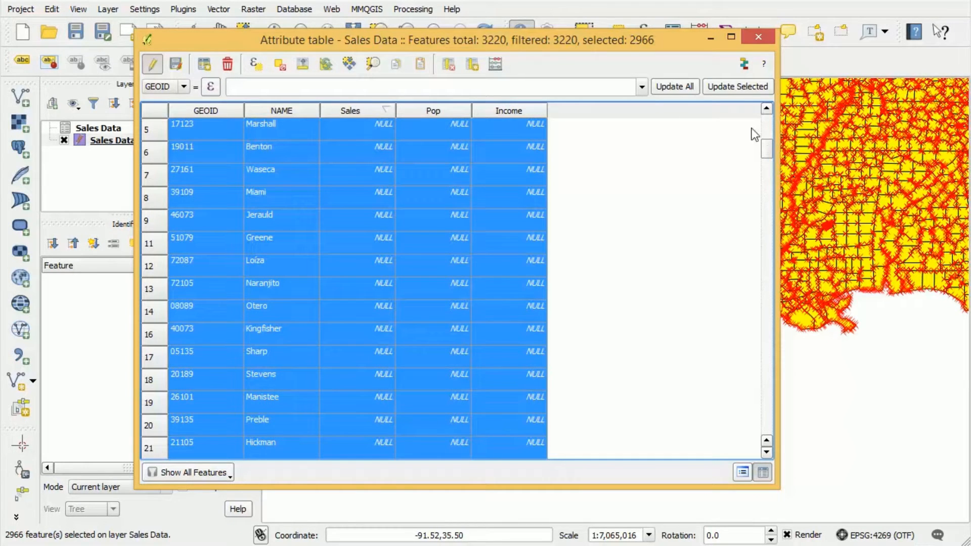
{"action": "mouse_move", "coordinate": [663, 47]}
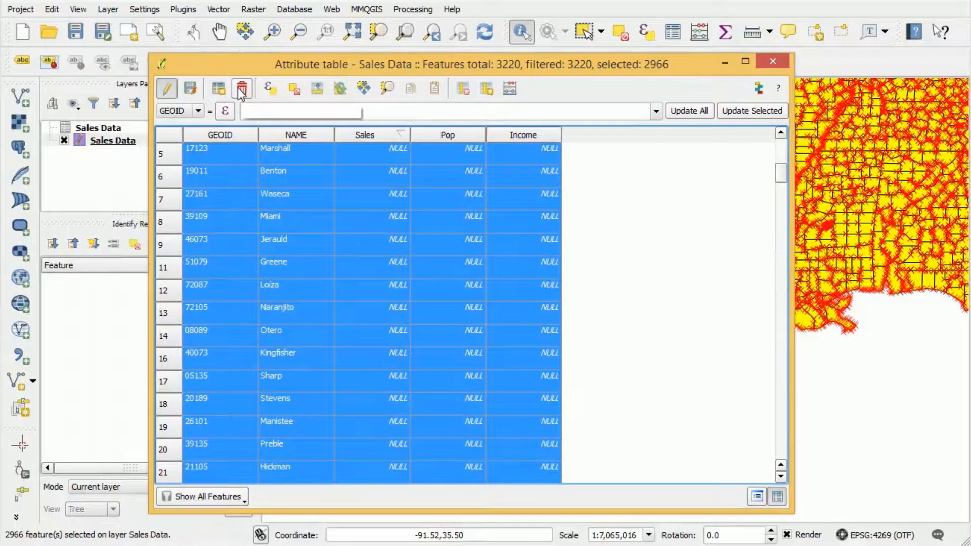
{"action": "mouse_move", "coordinate": [242, 88]}
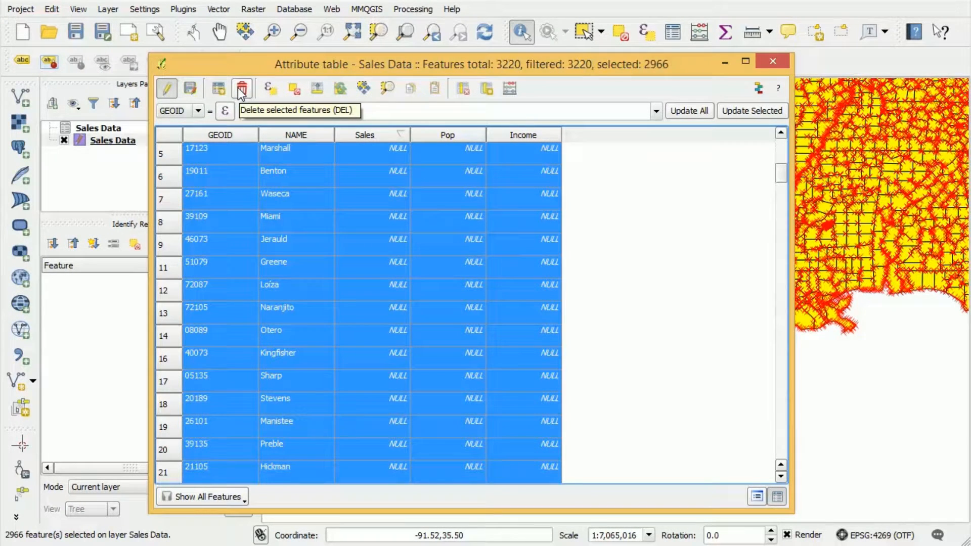
- Delete the 2,966 selected NULL-Sales features, leaving 254 counties
{"action": "left_click", "coordinate": [242, 89]}
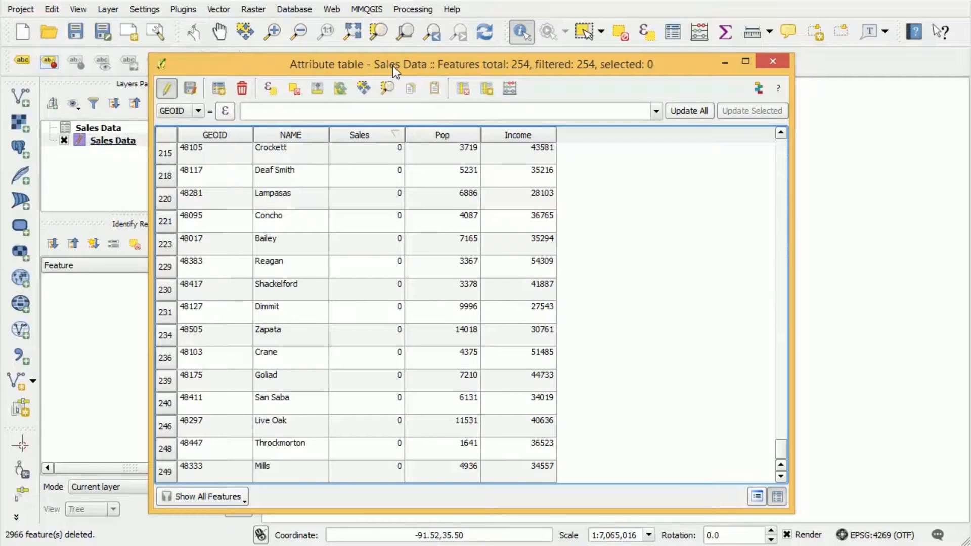
{"action": "left_click_drag", "start_coordinate": [395, 64], "coordinate": [293, 61]}
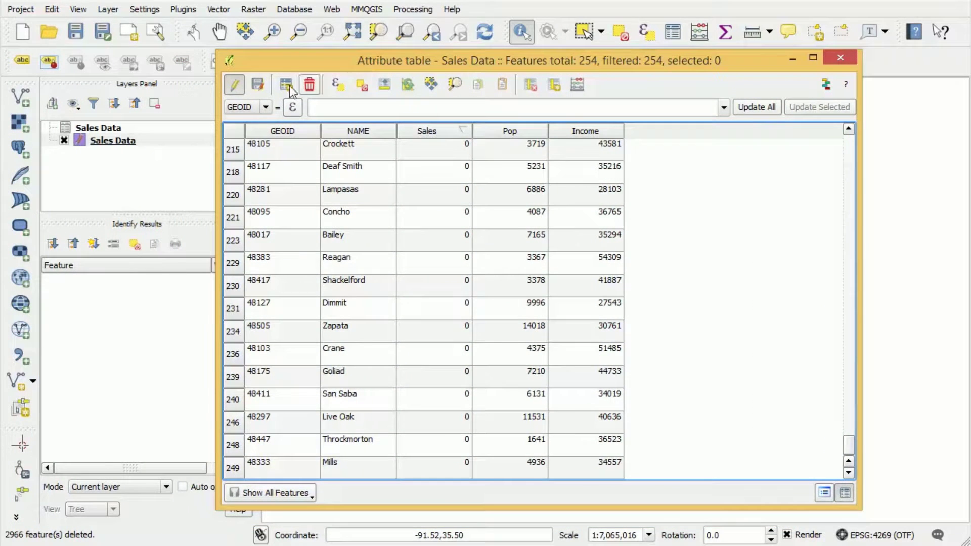
- Stop editing and close the attribute table to view the 254 Texas counties
{"action": "left_click", "coordinate": [234, 85]}
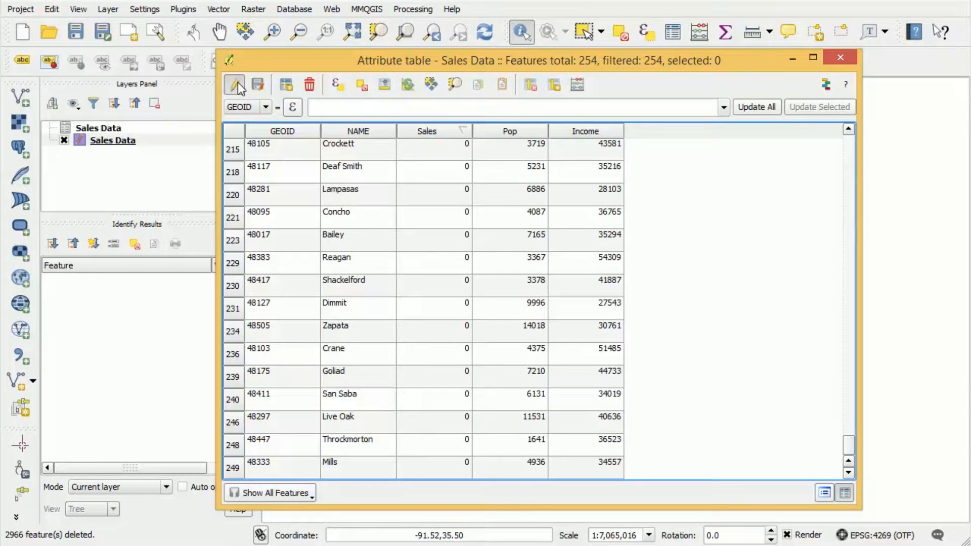
{"action": "left_click", "coordinate": [234, 84]}
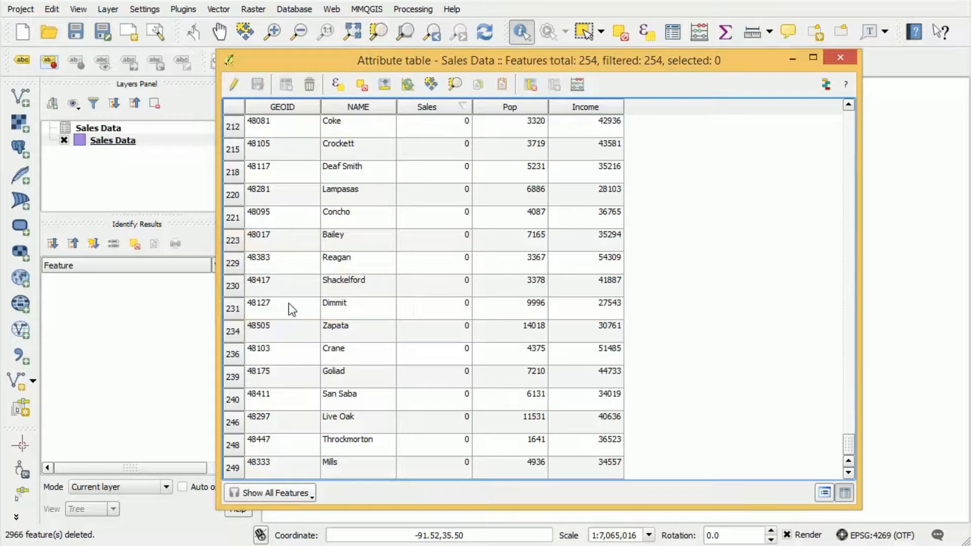
{"action": "left_click", "coordinate": [843, 59]}
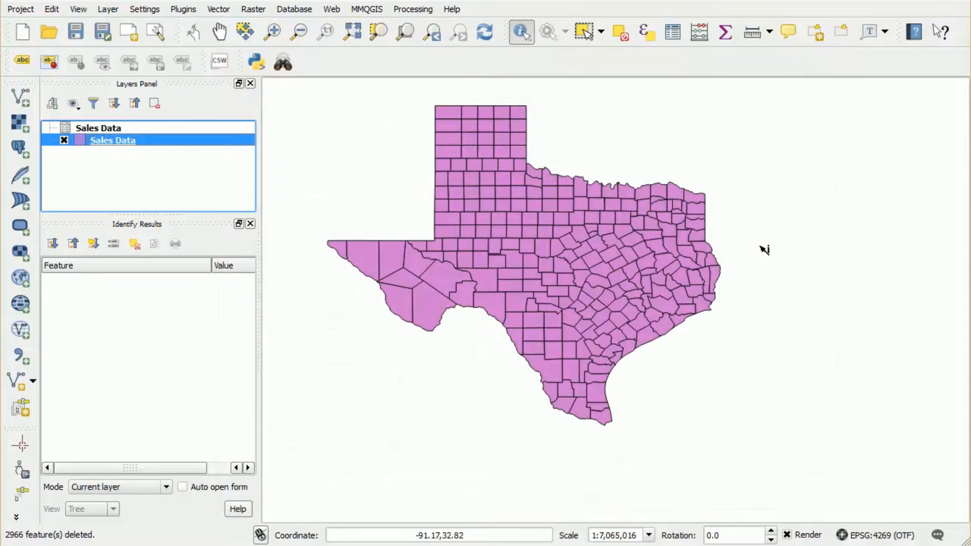
{"action": "mouse_move", "coordinate": [559, 279]}
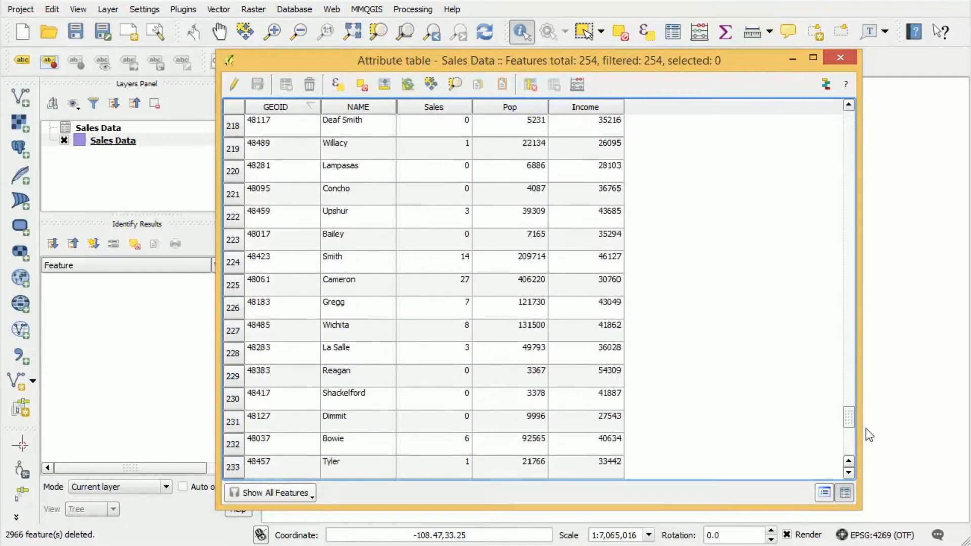
{"action": "left_click", "coordinate": [839, 58]}
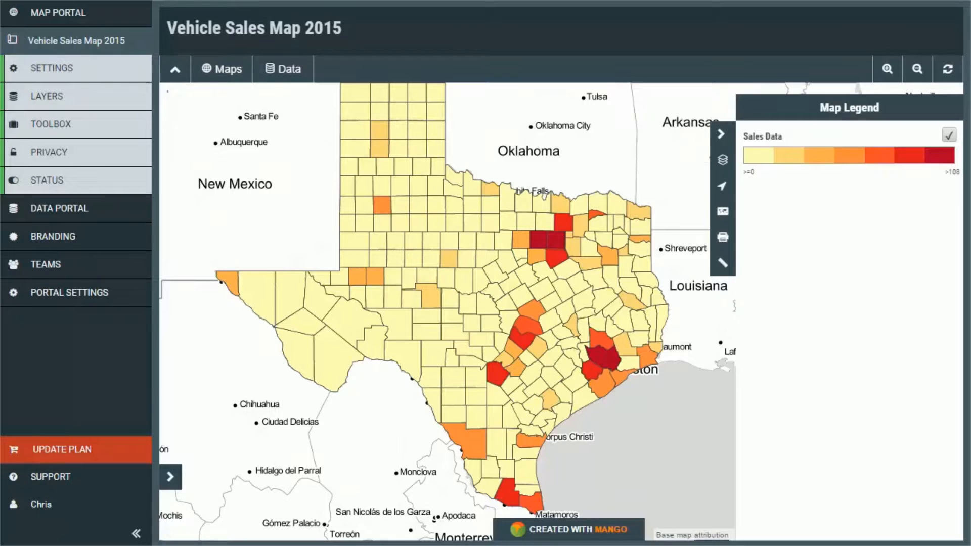
{"action": "mouse_move", "coordinate": [509, 311]}
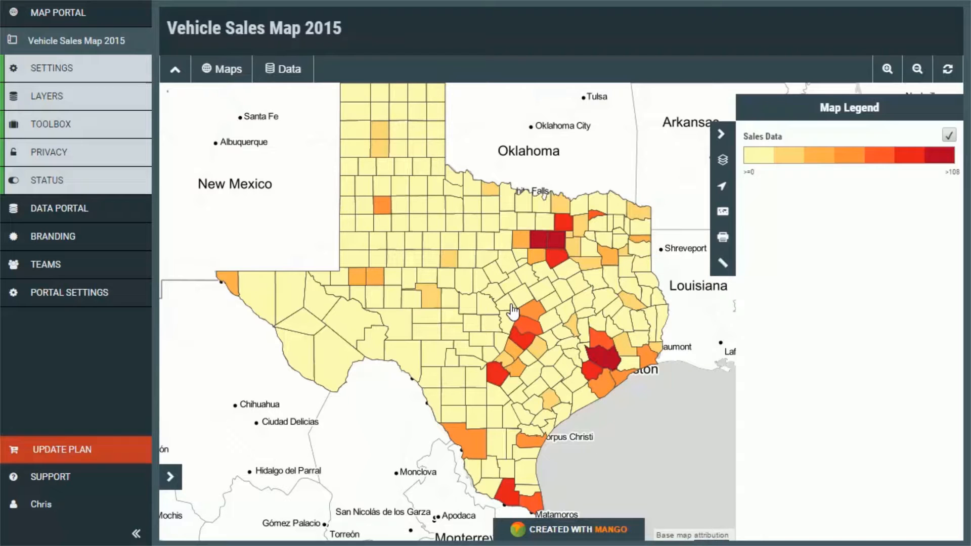
{"action": "mouse_move", "coordinate": [91, 68]}
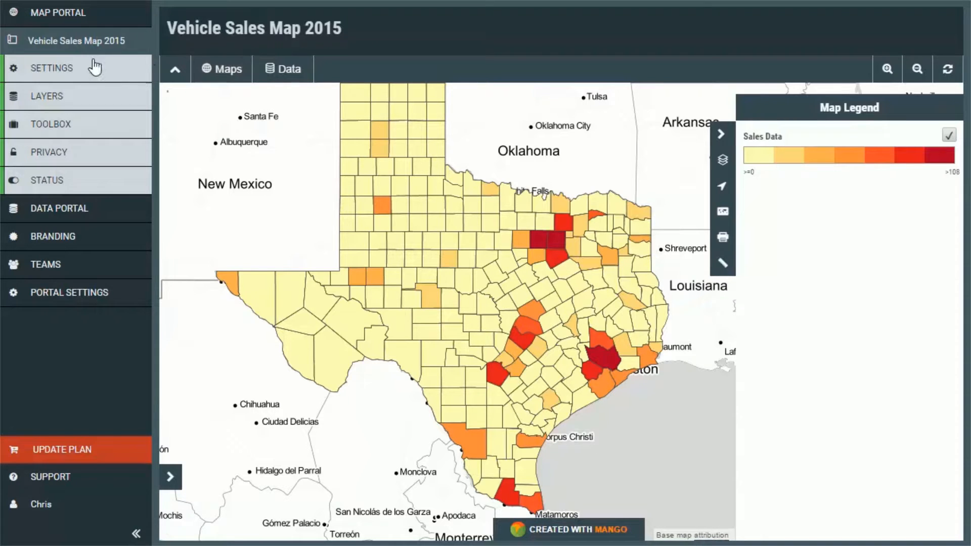
- Delete the Sales Data layer from Layer Settings and confirm
{"action": "left_click", "coordinate": [45, 96]}
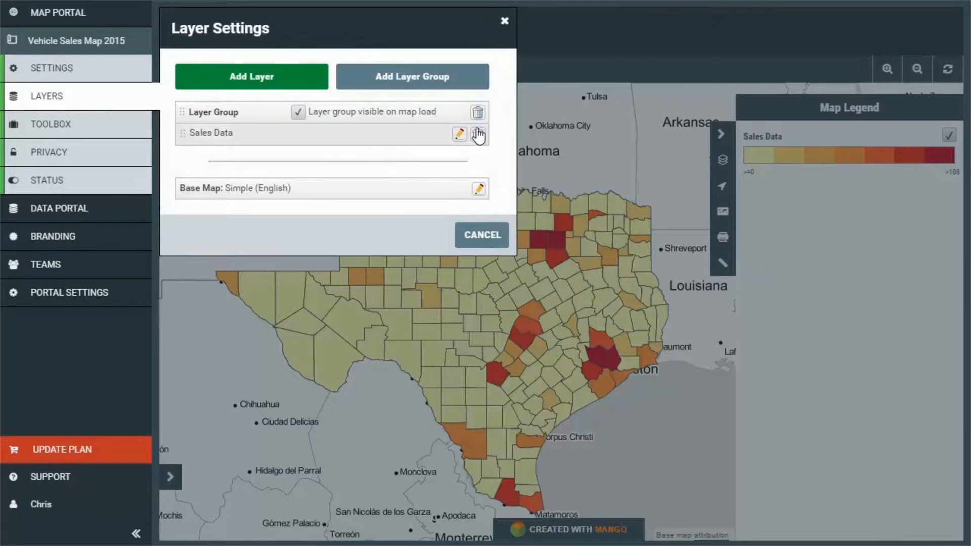
{"action": "left_click", "coordinate": [478, 134]}
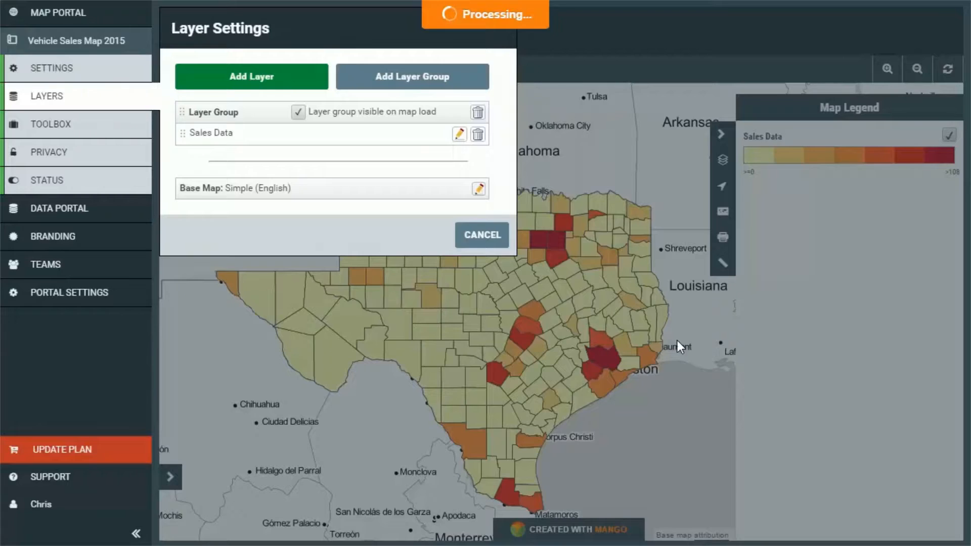
{"action": "left_click", "coordinate": [478, 135]}
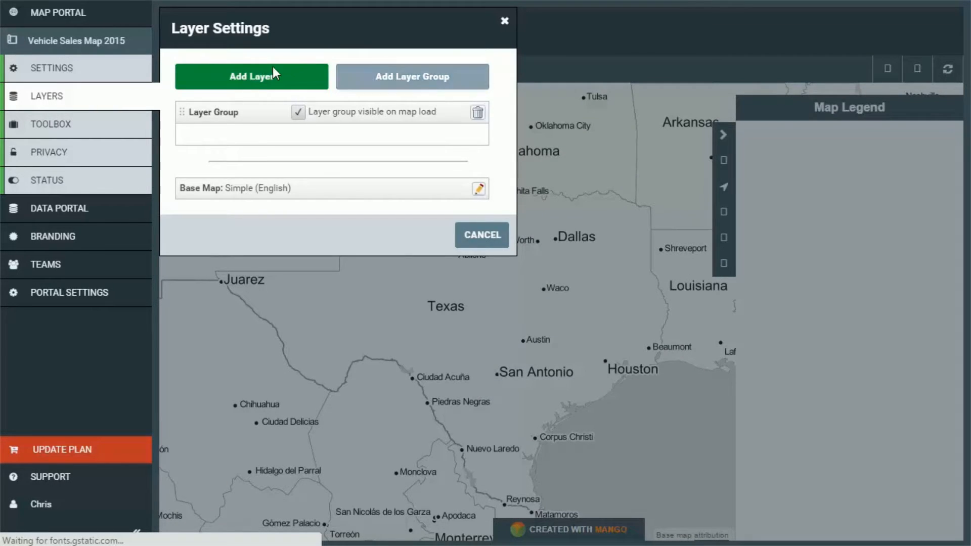
- Add a layer by uploading the Sales Data .dbf, .prj and .shp files, then save
{"action": "left_click", "coordinate": [251, 77]}
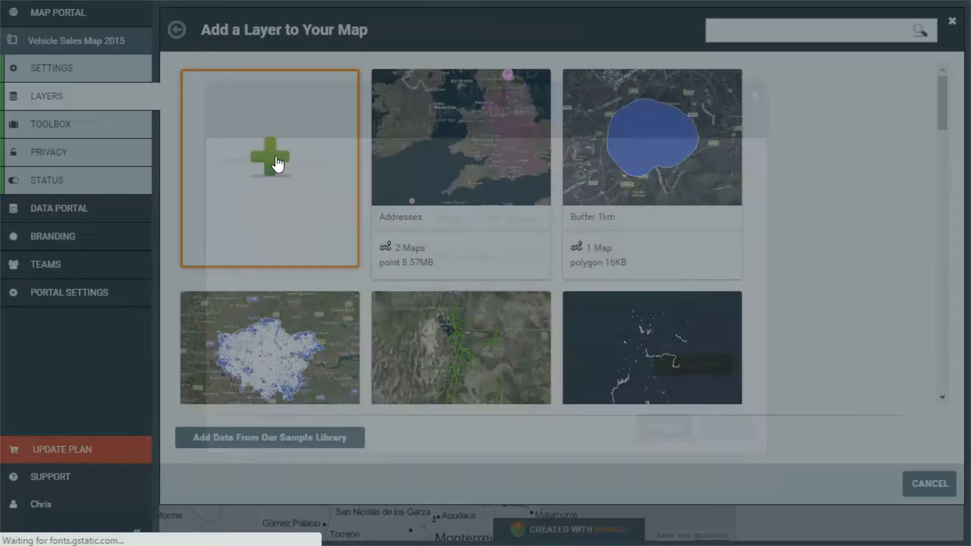
{"action": "left_click", "coordinate": [269, 157]}
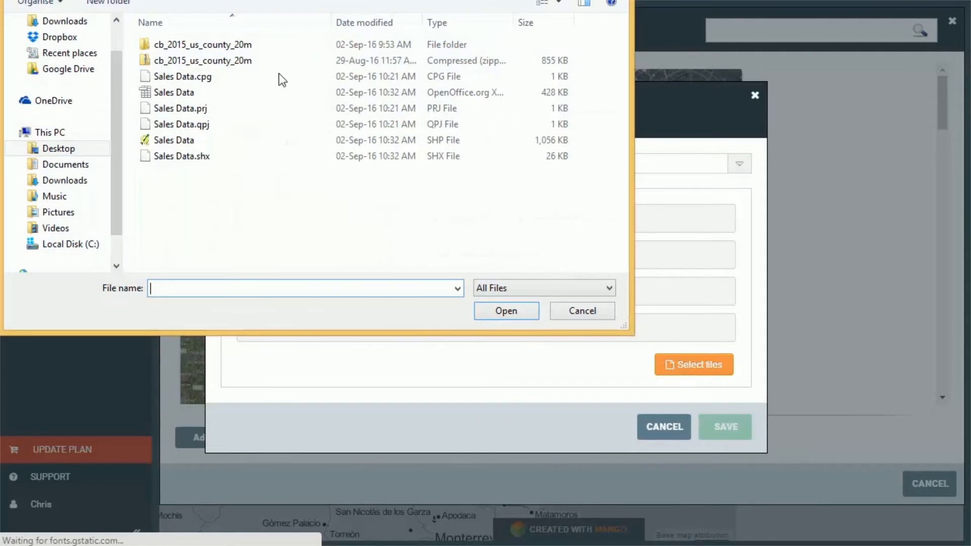
{"action": "left_click", "coordinate": [174, 93]}
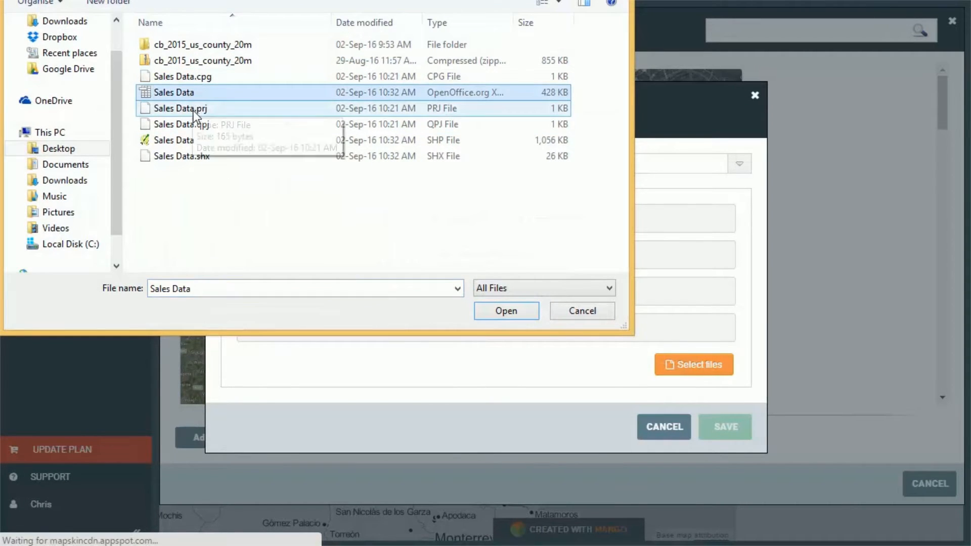
{"action": "left_click", "coordinate": [175, 140]}
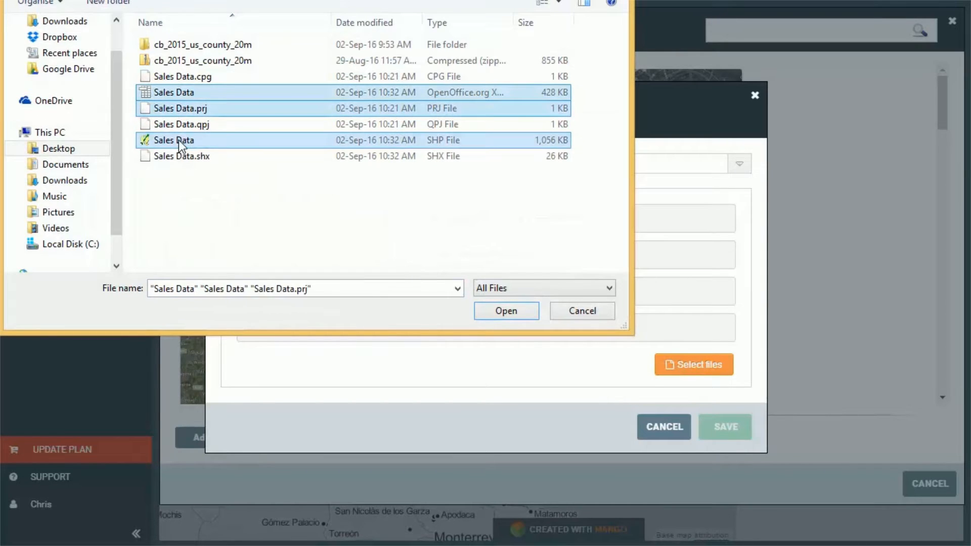
{"action": "left_click", "coordinate": [507, 311]}
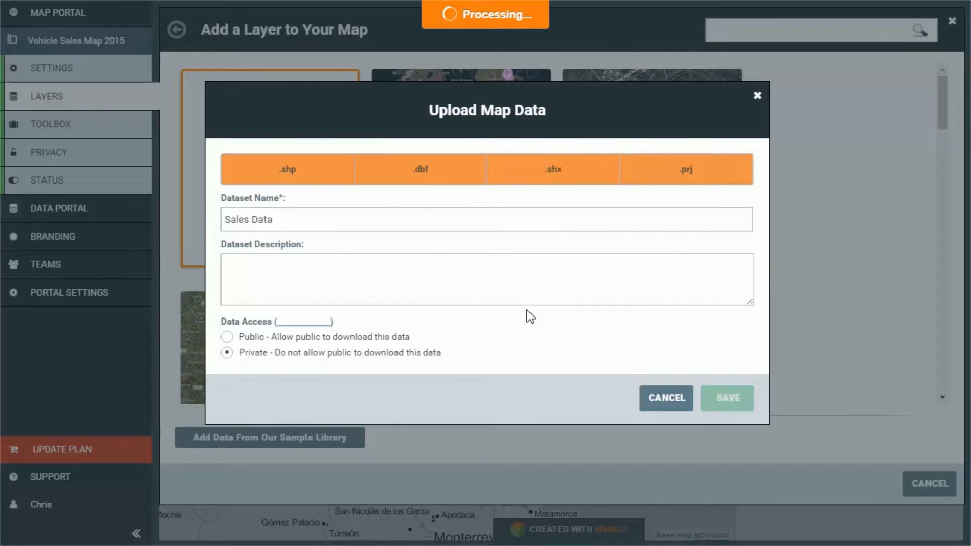
{"action": "left_click", "coordinate": [728, 398]}
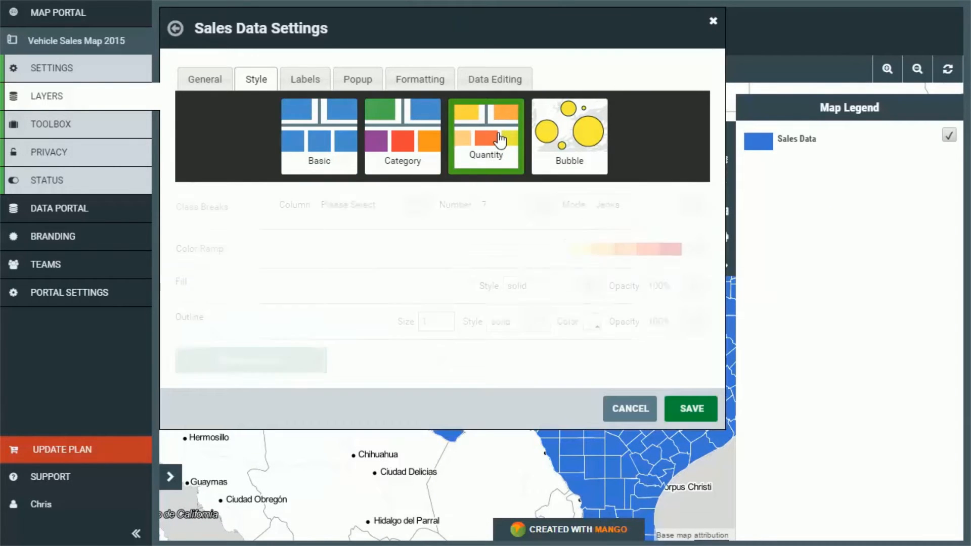
- Style Sales Data by quantity on the sales column with dark outlines, and save
{"action": "left_click", "coordinate": [420, 205]}
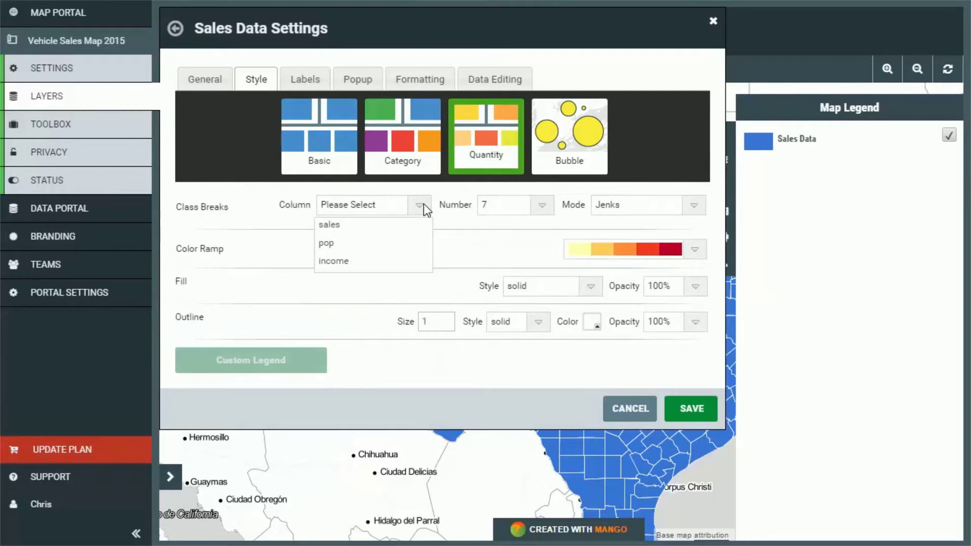
{"action": "mouse_move", "coordinate": [336, 227]}
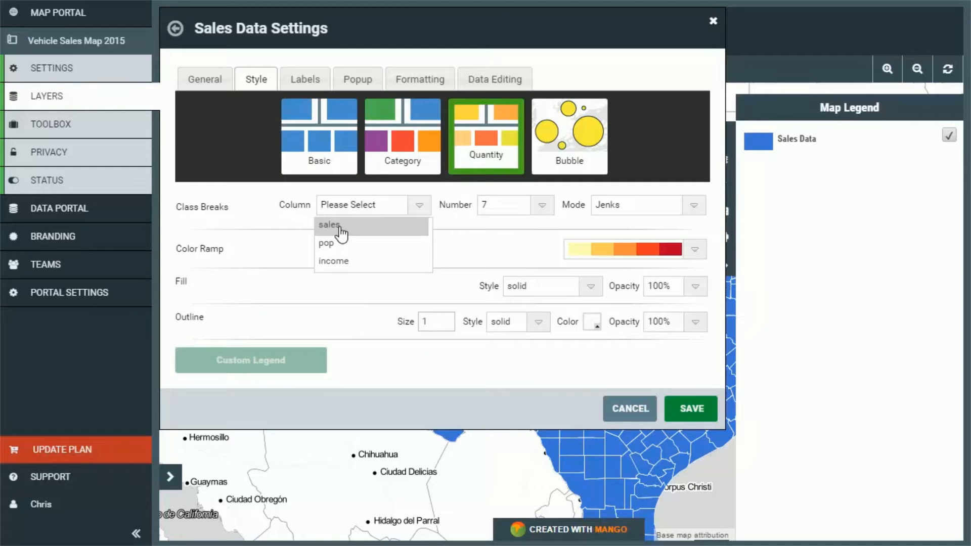
{"action": "left_click", "coordinate": [328, 225]}
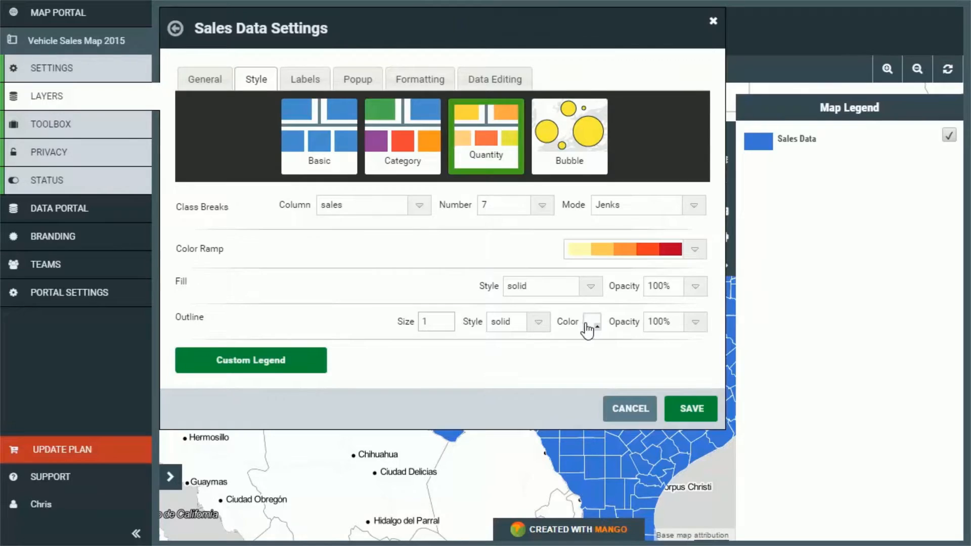
{"action": "left_click", "coordinate": [590, 322]}
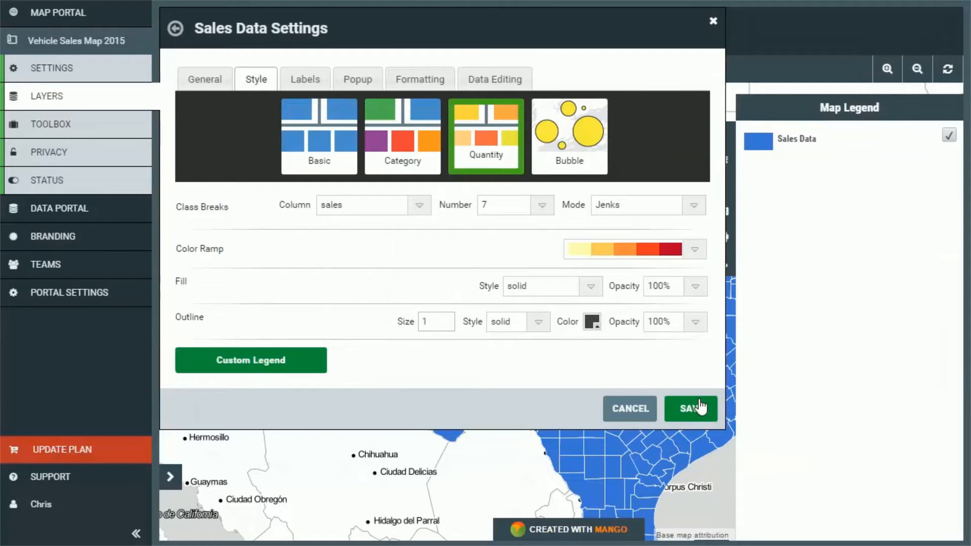
{"action": "left_click", "coordinate": [691, 409]}
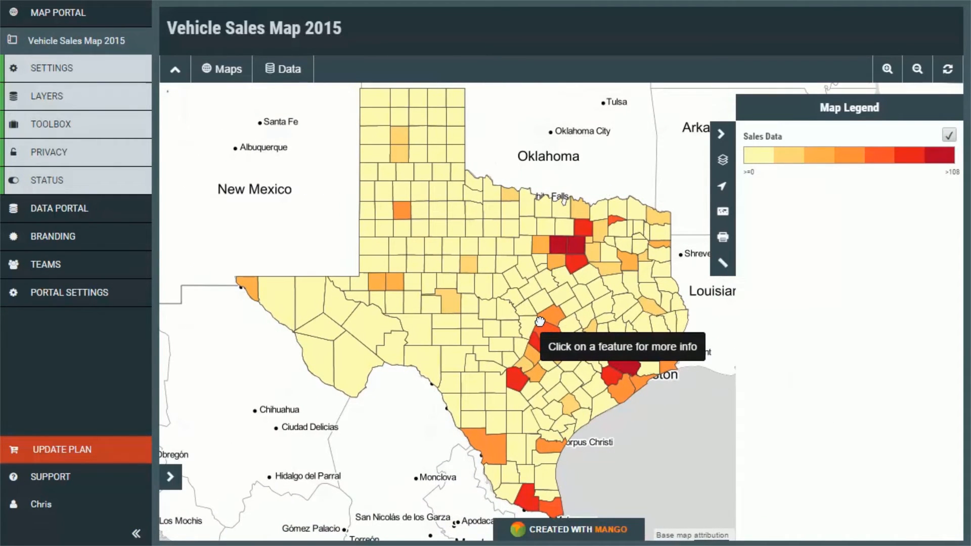
{"action": "mouse_move", "coordinate": [581, 253]}
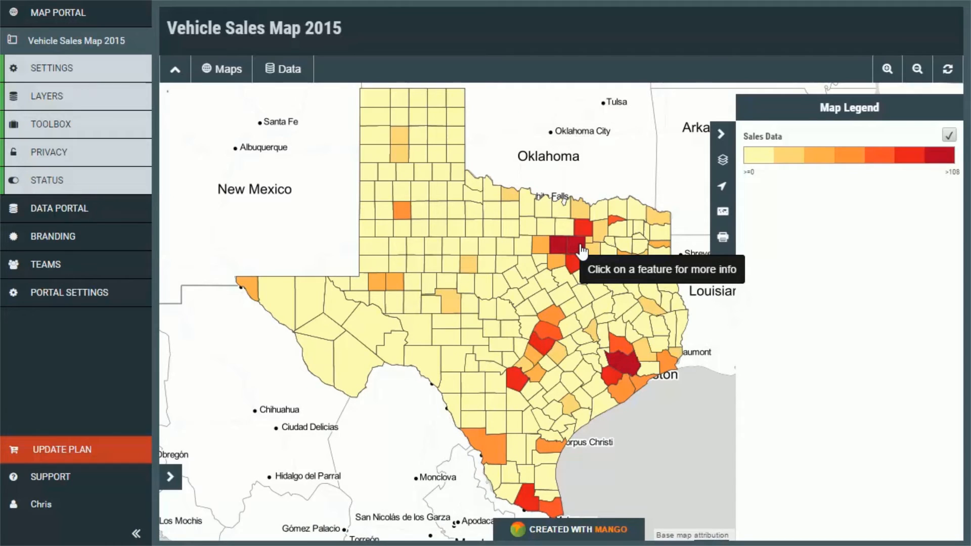
- Open Dallas county's info popup showing 130 sales, 2,368,139 population and 46,044 income
{"action": "left_click", "coordinate": [575, 242]}
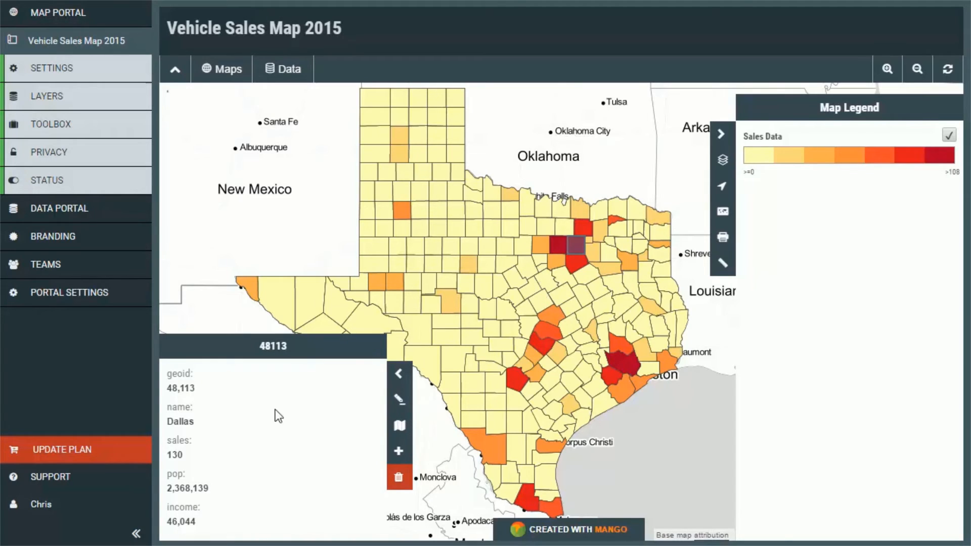
{"action": "mouse_move", "coordinate": [198, 372]}
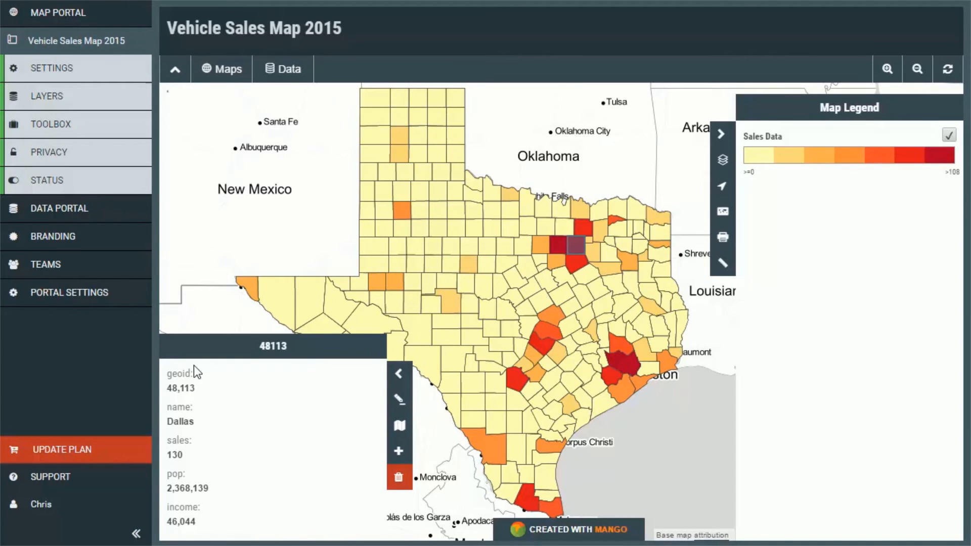
{"action": "mouse_move", "coordinate": [184, 449]}
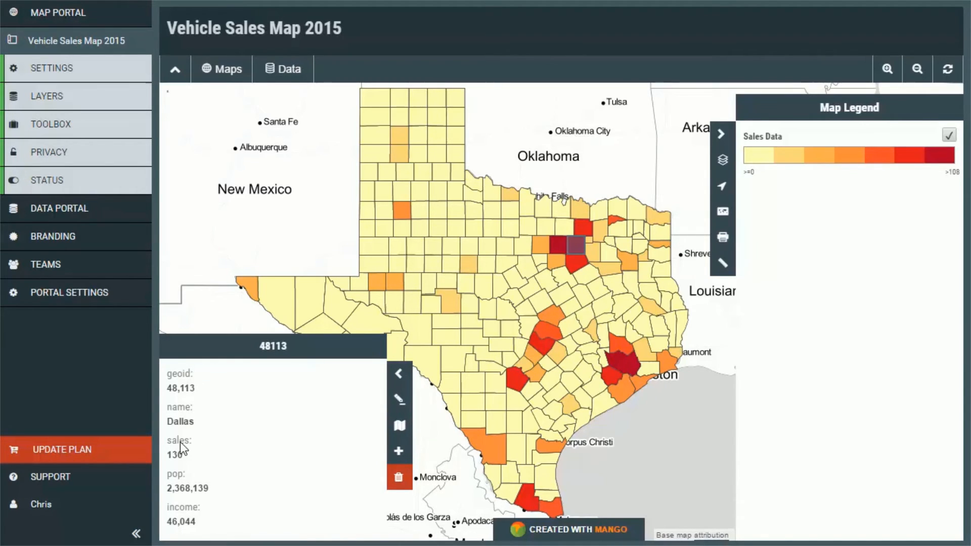